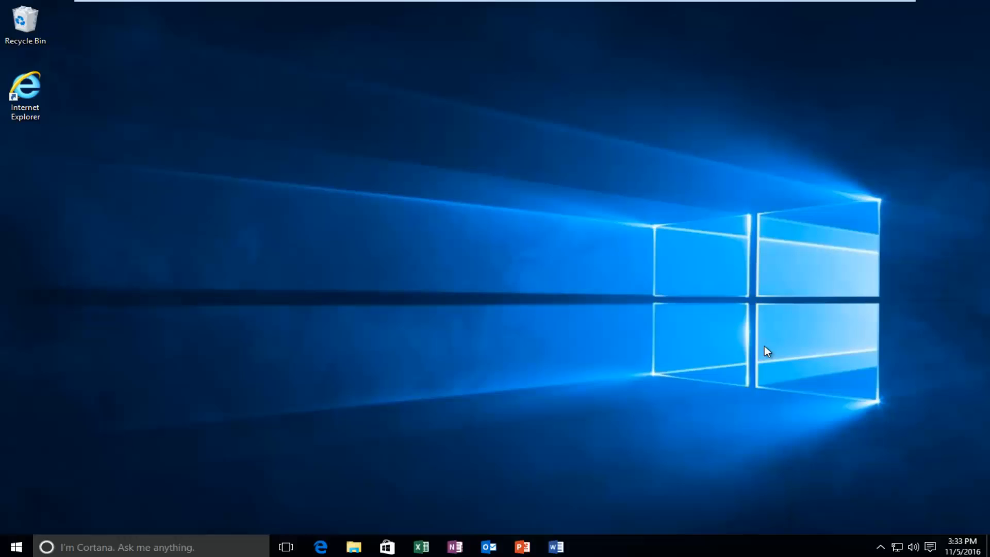
{"action": "mouse_move", "coordinate": [865, 338]}
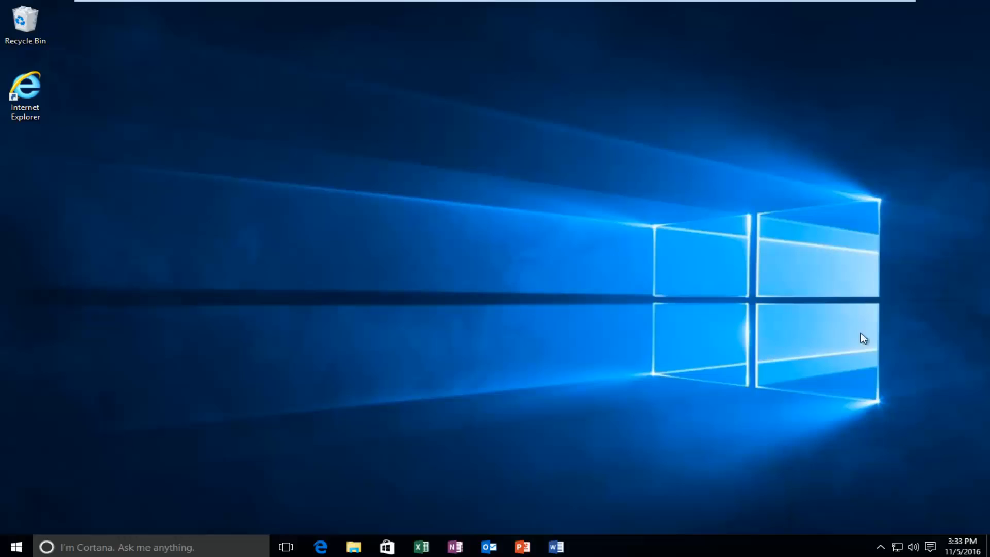
{"action": "mouse_move", "coordinate": [590, 283]}
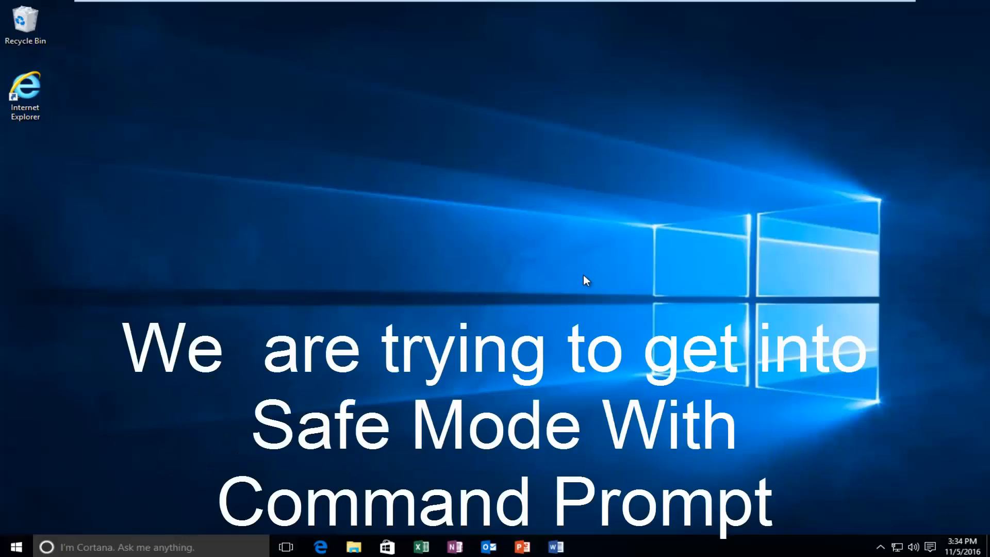
{"action": "mouse_move", "coordinate": [580, 254]}
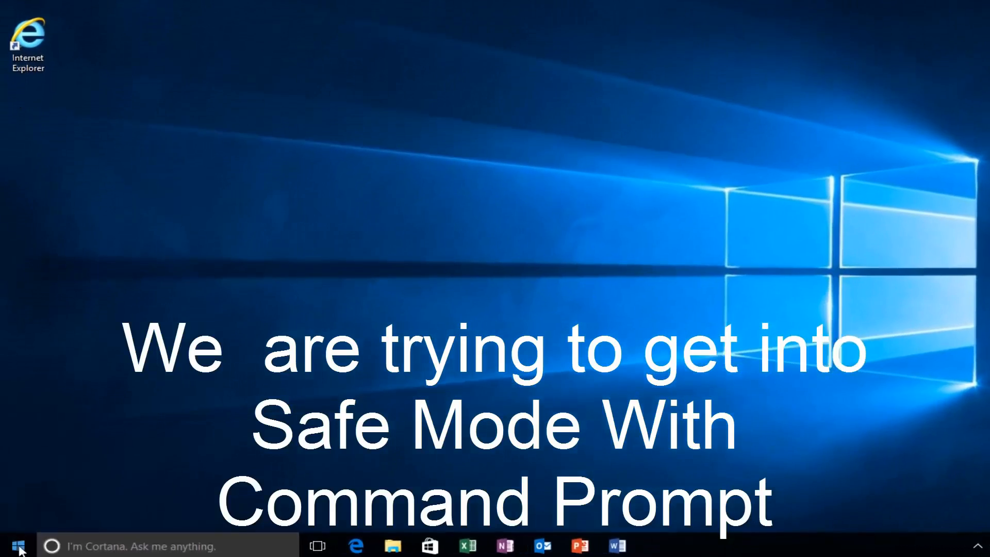
- Restart Windows 10 from the Start menu's power options into the recovery startup screen
{"action": "left_click", "coordinate": [16, 545]}
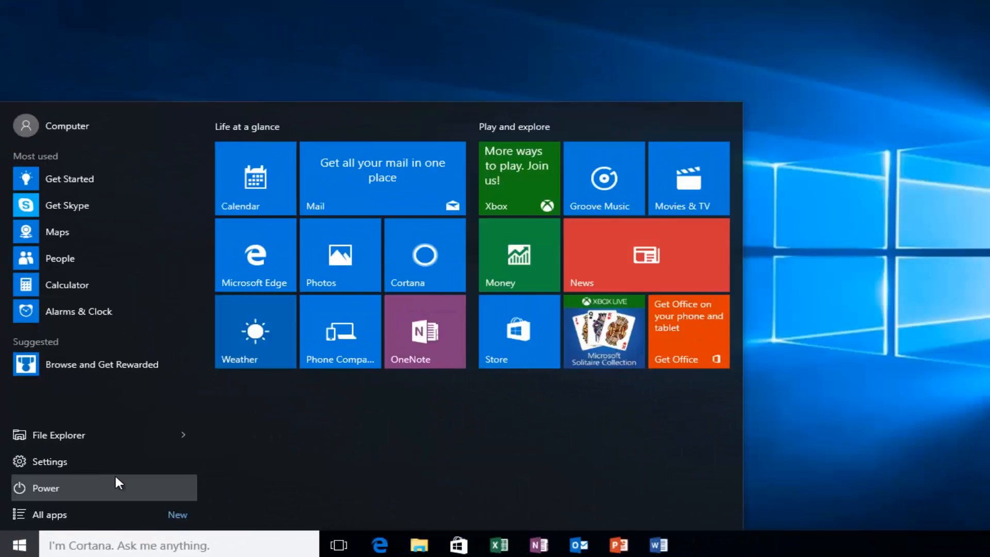
{"action": "left_click", "coordinate": [45, 487]}
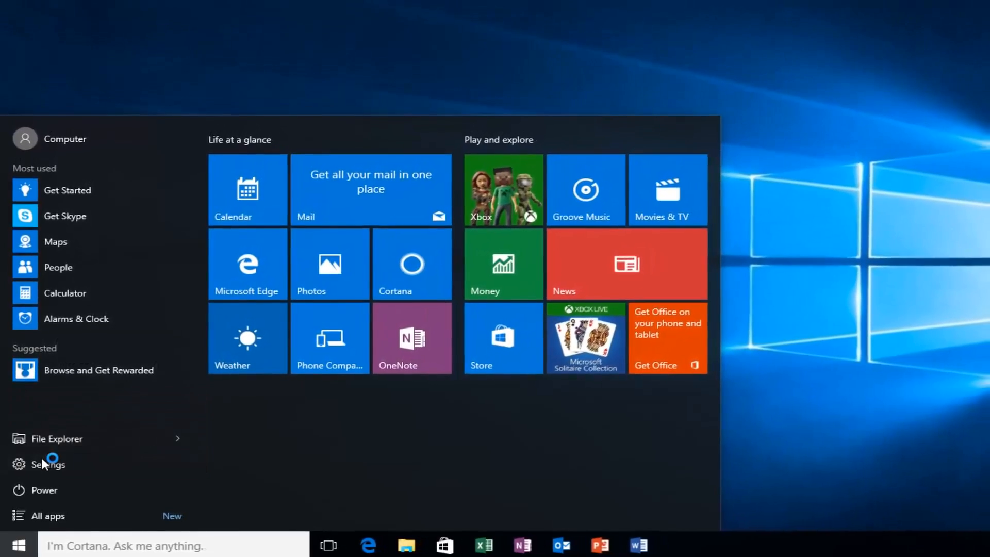
{"action": "left_click", "coordinate": [42, 464]}
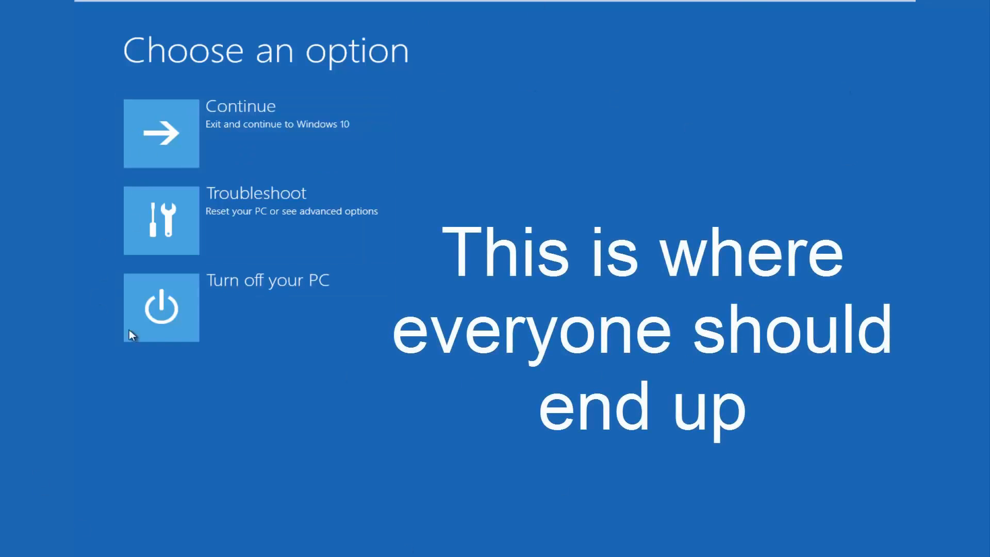
{"action": "mouse_move", "coordinate": [259, 285]}
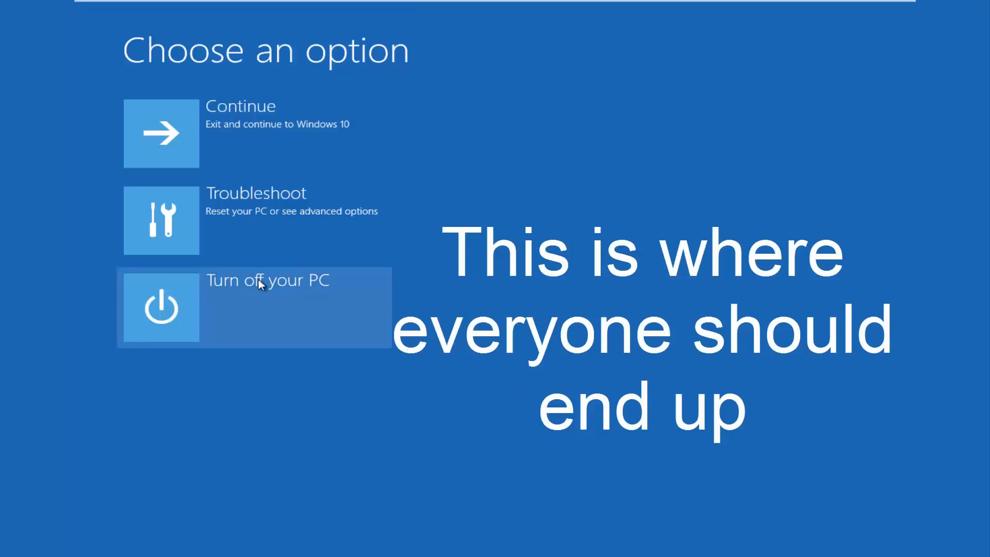
- Choose Troubleshoot on the recovery 'Choose an option' screen
{"action": "left_click", "coordinate": [253, 220]}
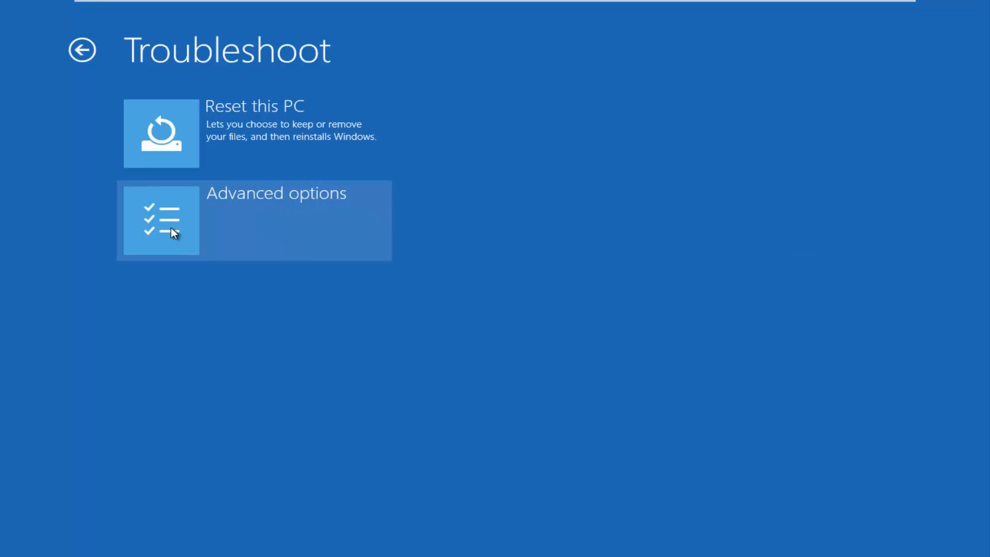
{"action": "mouse_move", "coordinate": [189, 220]}
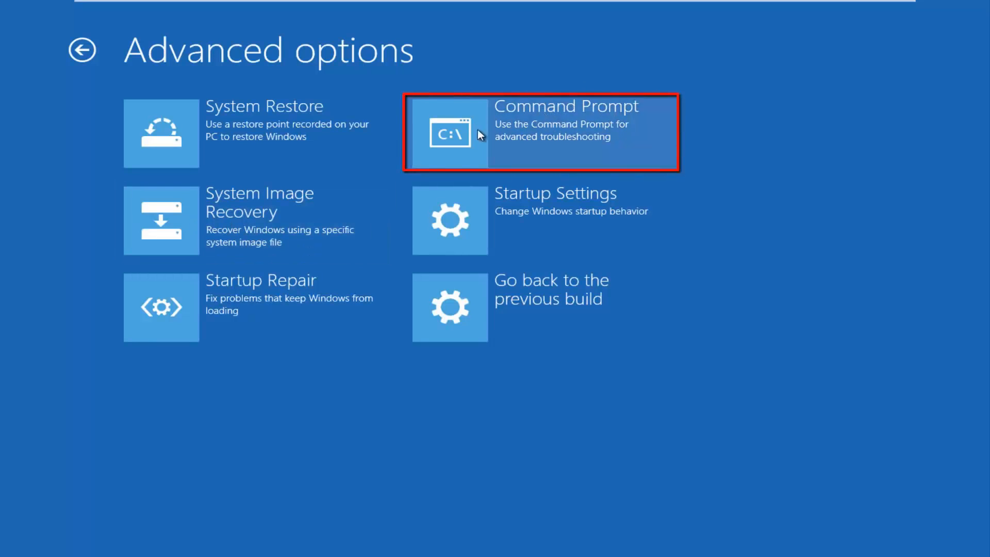
- Launch the recovery Command Prompt, signing in to the Computer account with its password
{"action": "left_click", "coordinate": [540, 131]}
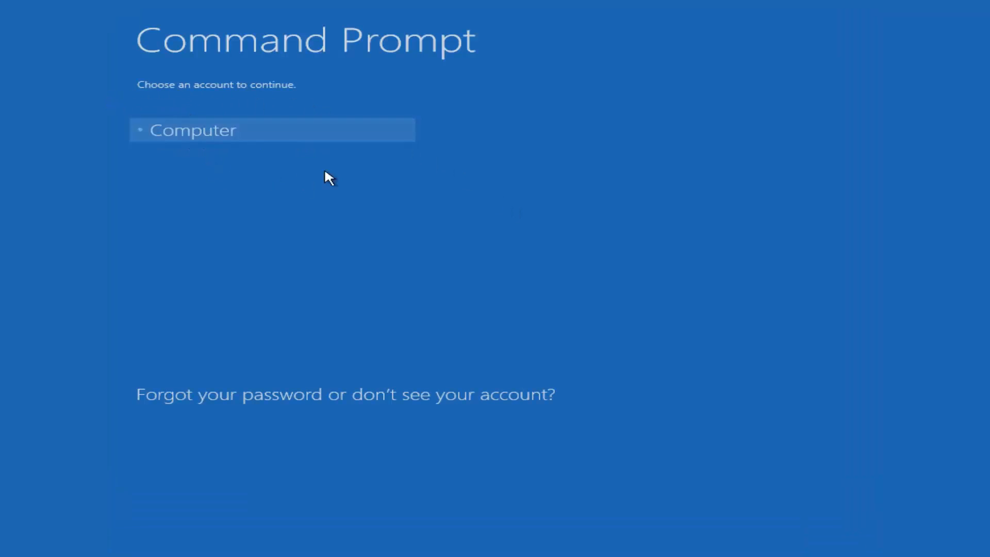
{"action": "left_click", "coordinate": [272, 130]}
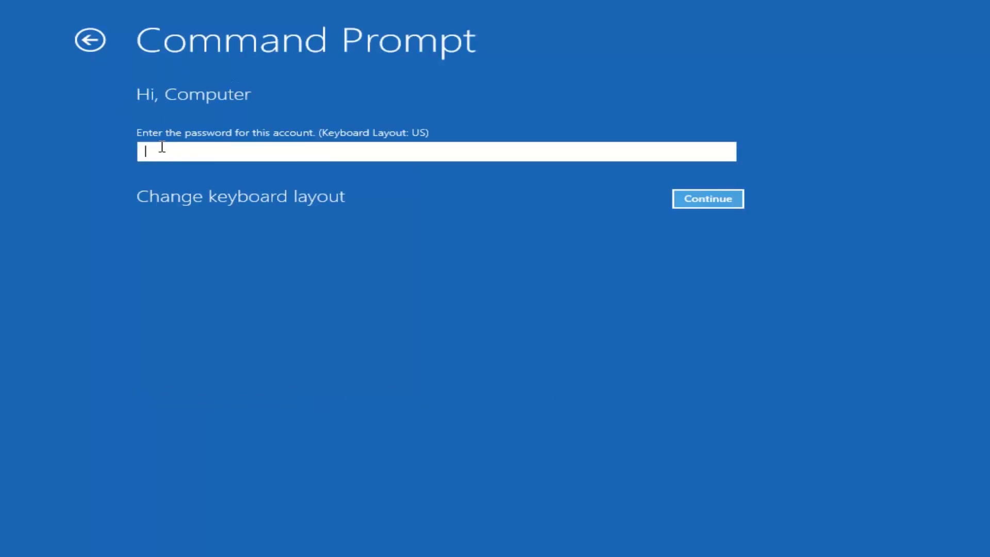
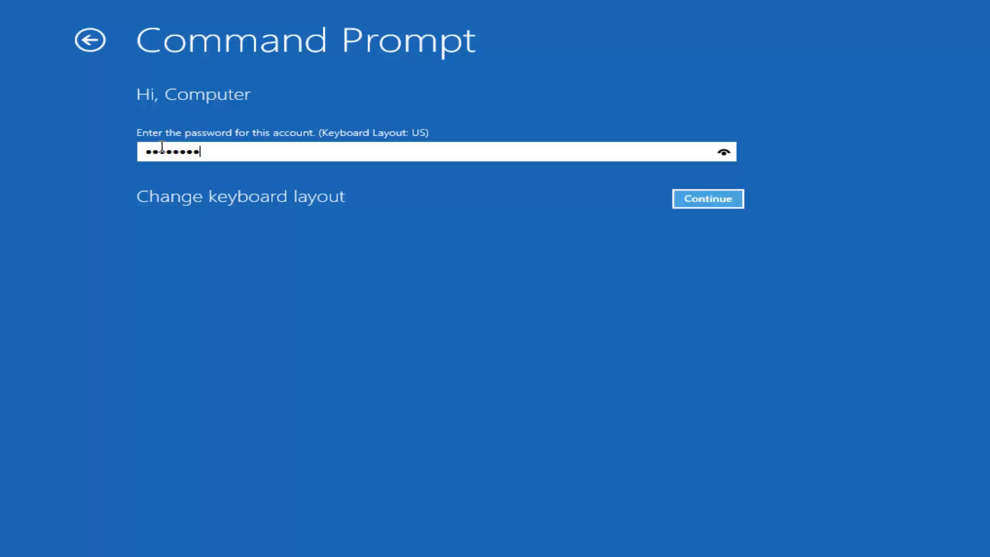
{"action": "mouse_move", "coordinate": [238, 133]}
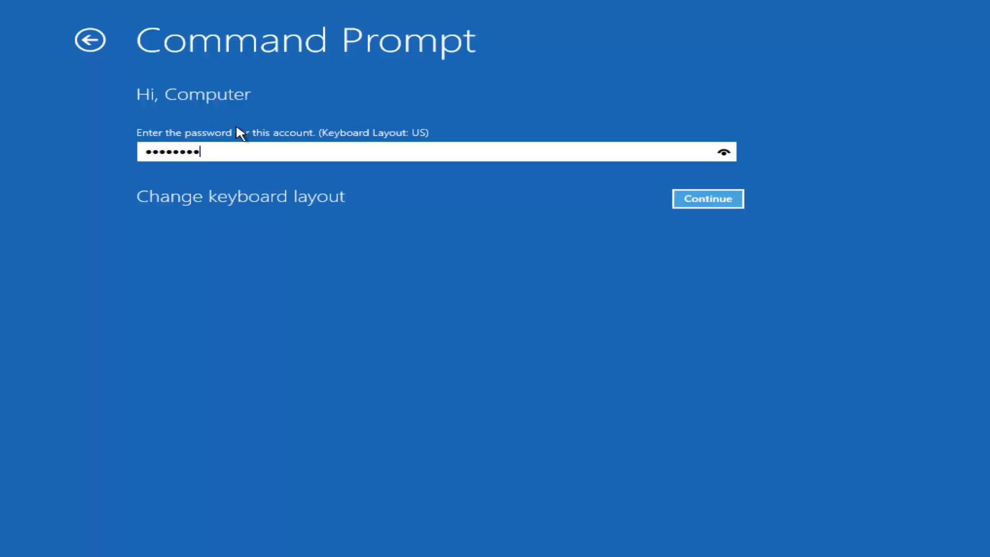
{"action": "mouse_move", "coordinate": [245, 150]}
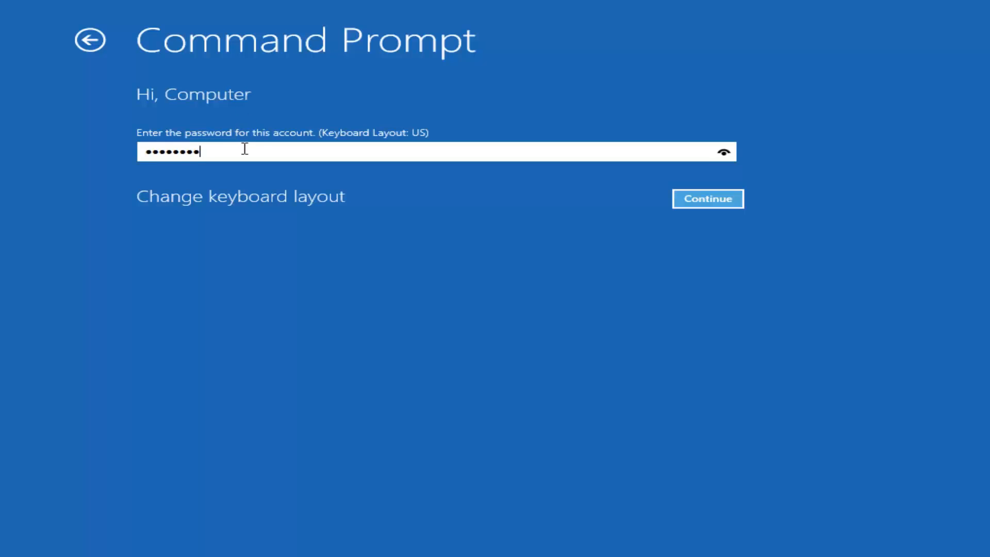
{"action": "left_click", "coordinate": [708, 198]}
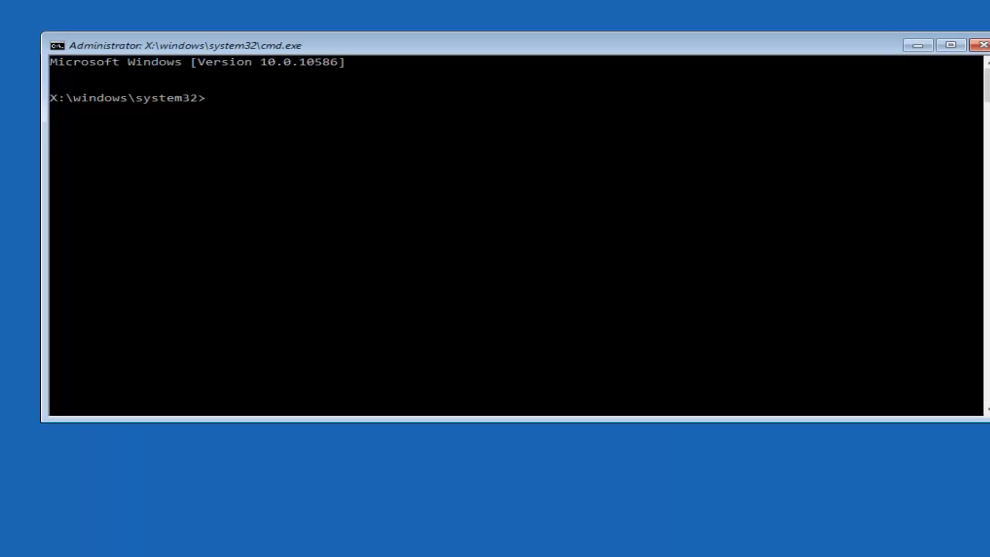
{"action": "mouse_move", "coordinate": [401, 49]}
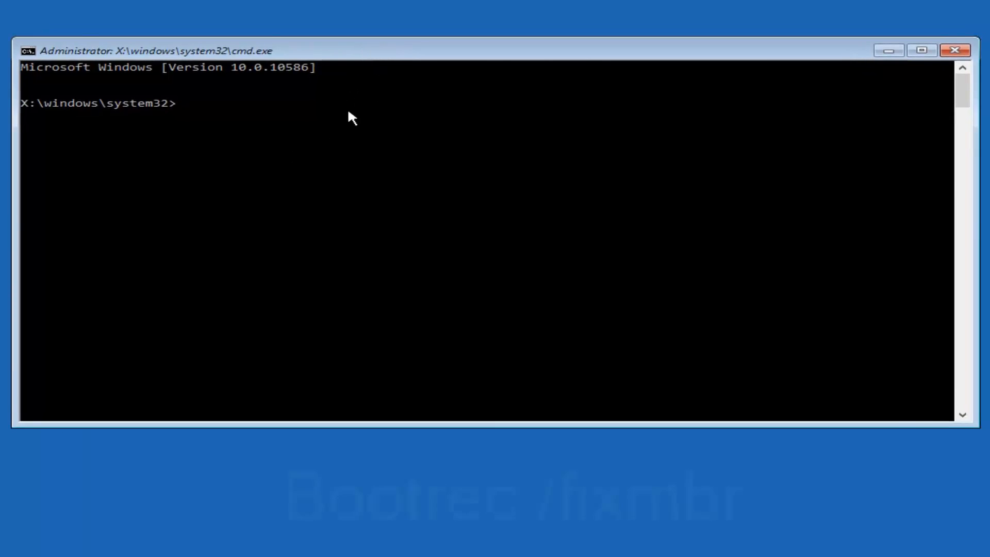
- Run Bootrec /fixmbr to repair the master boot record
{"action": "type", "text": "B"}
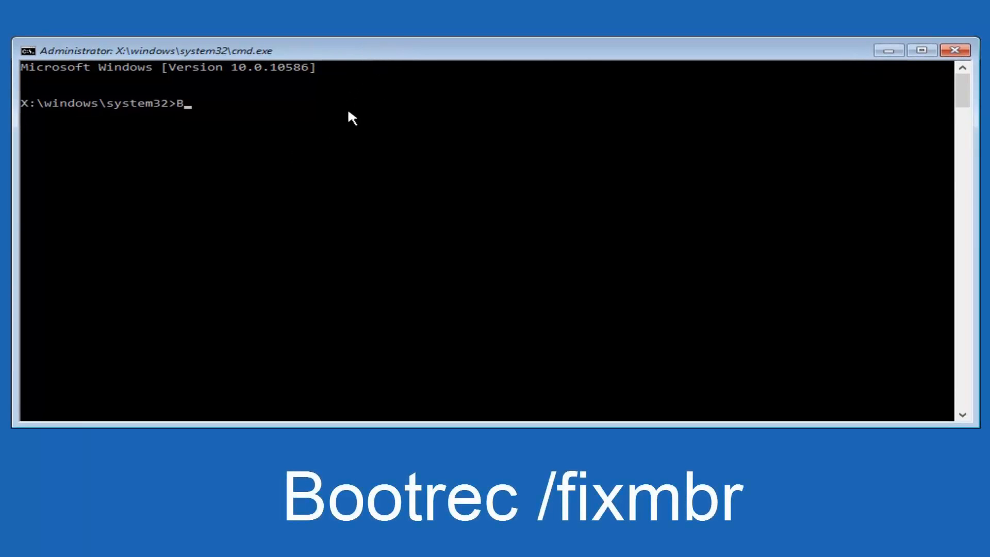
{"action": "type", "text": "ootr"}
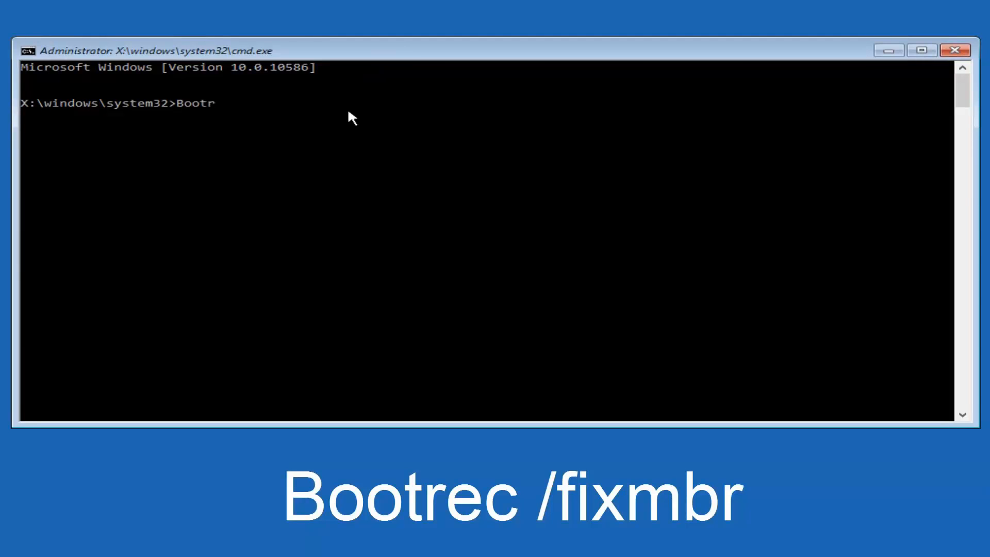
{"action": "type", "text": "ec"}
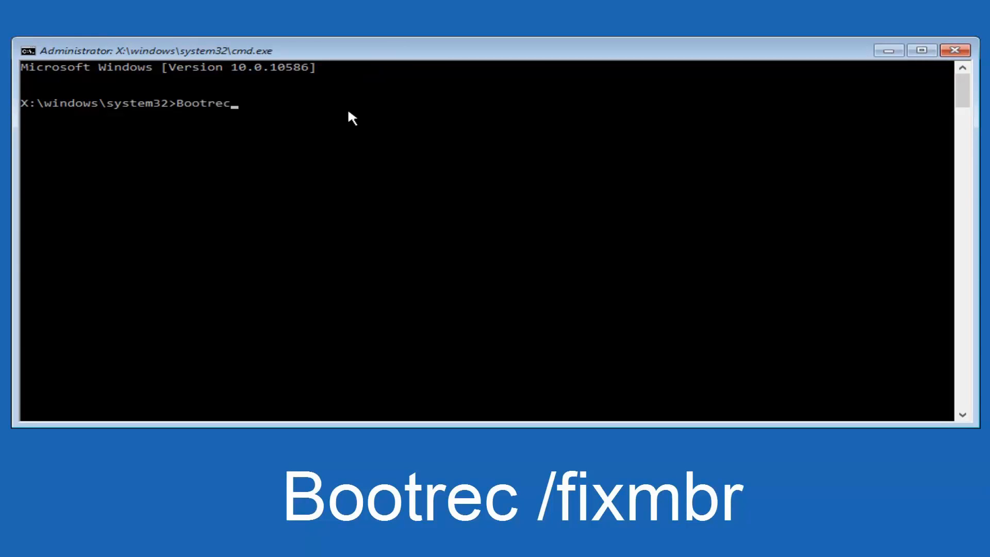
{"action": "type", "text": "/"}
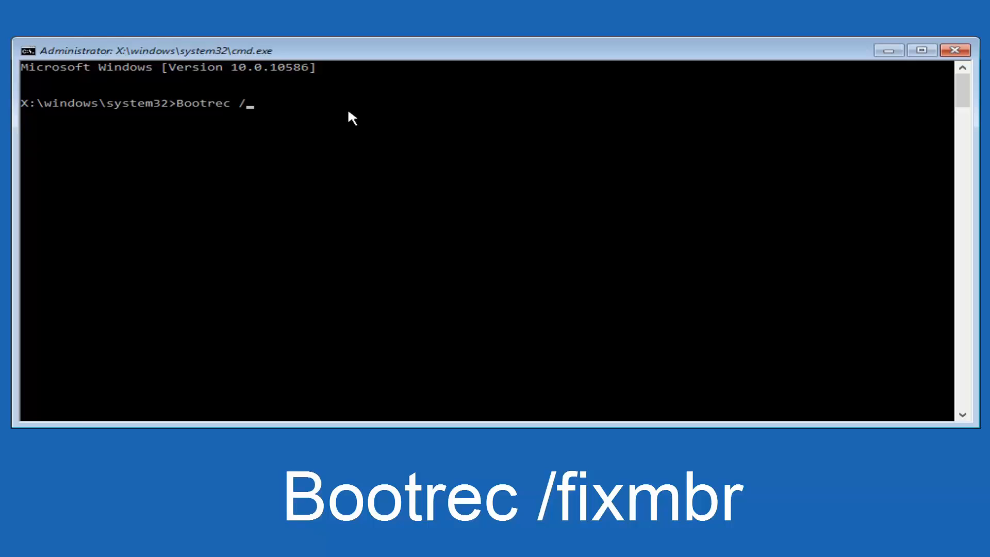
{"action": "type", "text": "fix"}
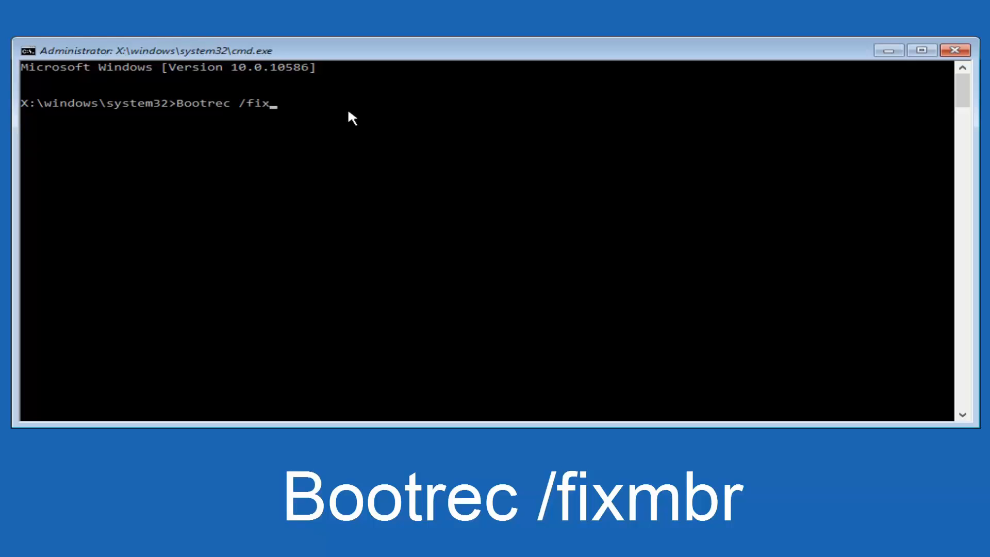
{"action": "type", "text": "mbr"}
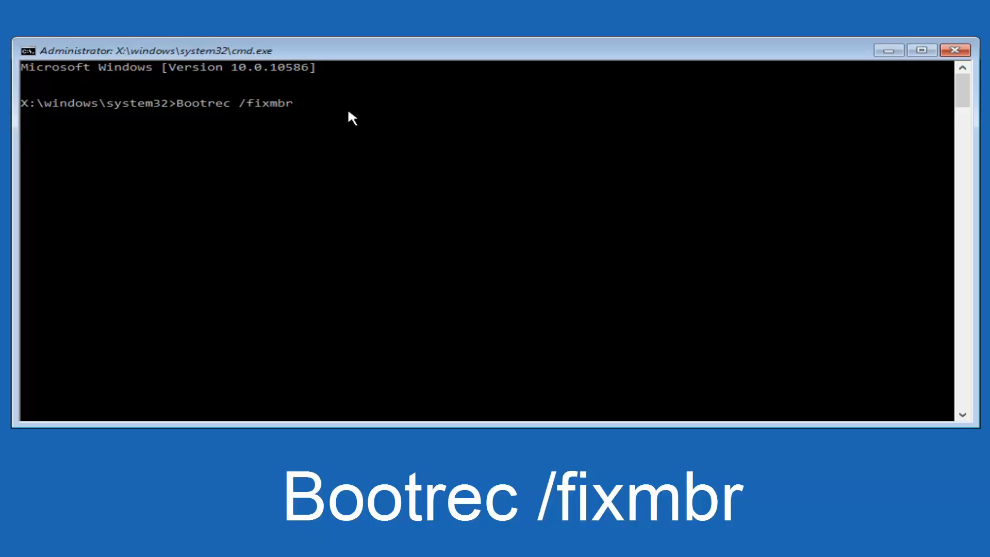
{"action": "key", "text": "Return"}
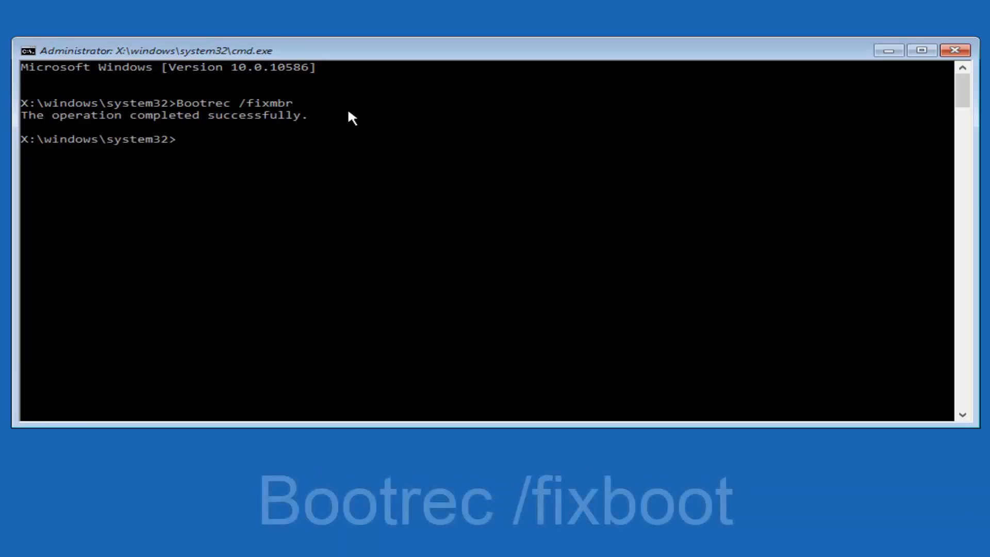
- Run Bootrec /fixboot to write a new boot sector
{"action": "type", "text": "B"}
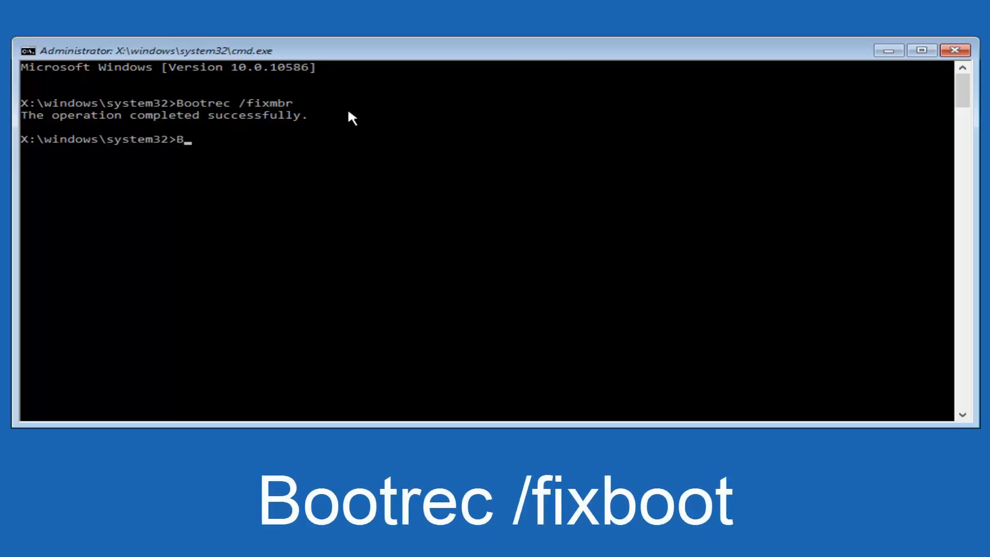
{"action": "type", "text": "oot"}
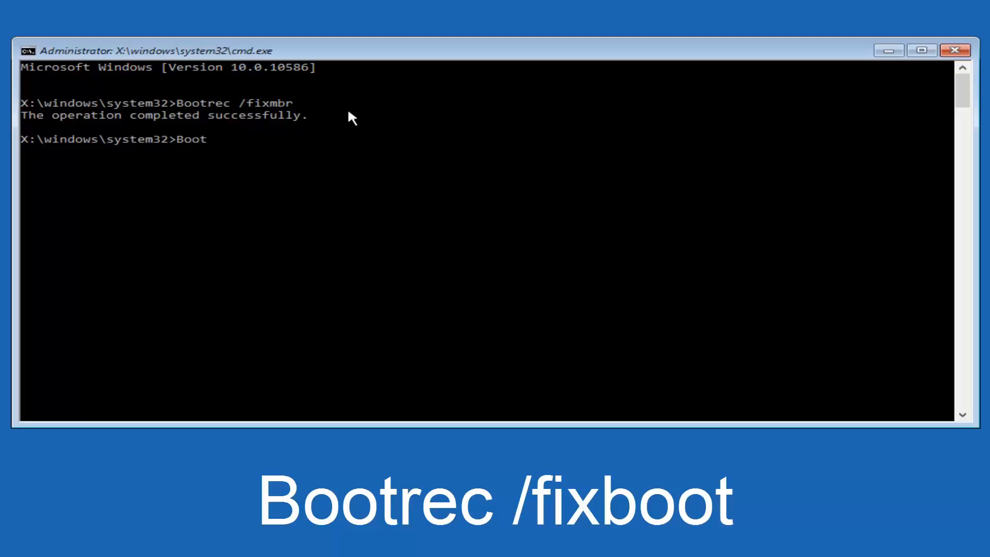
{"action": "type", "text": "rec /"}
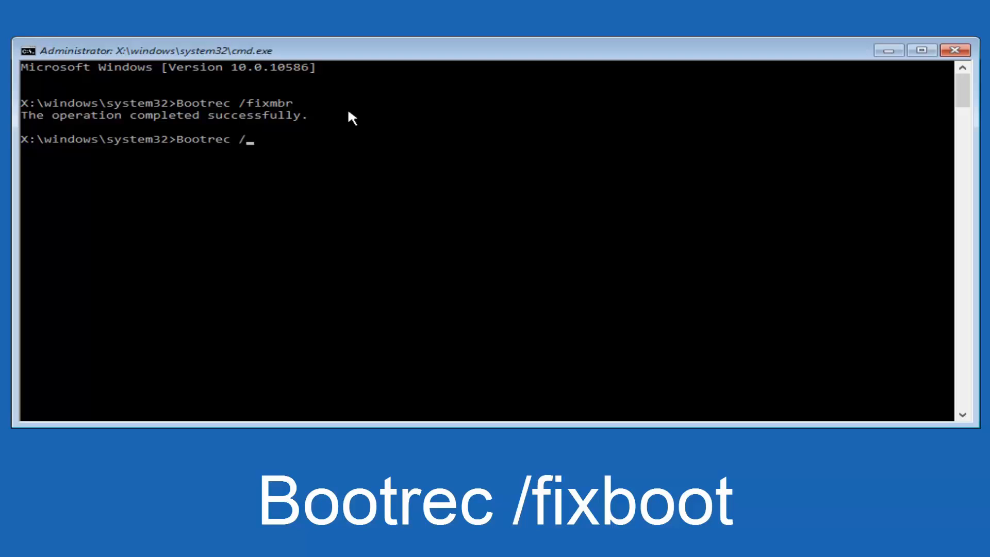
{"action": "type", "text": "f"}
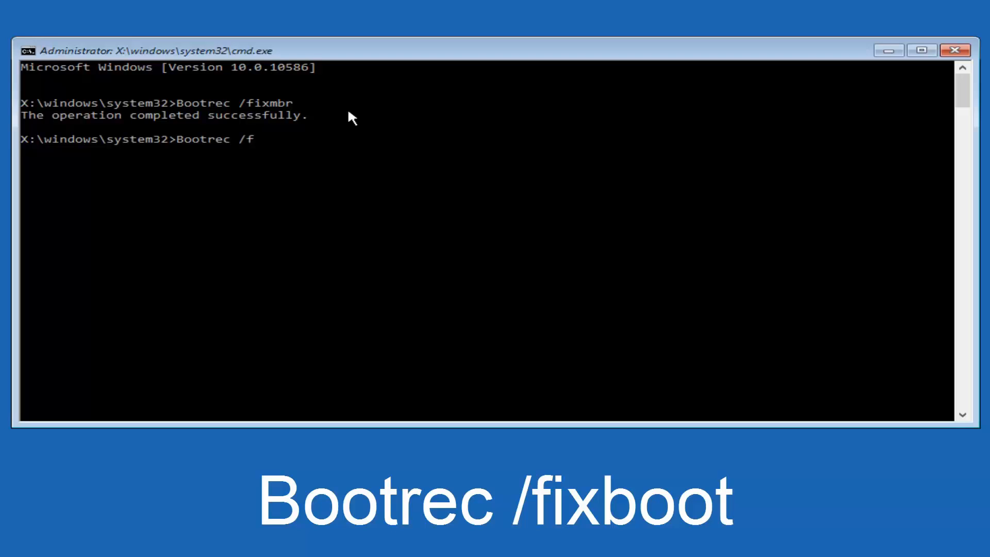
{"action": "type", "text": "ixboot"}
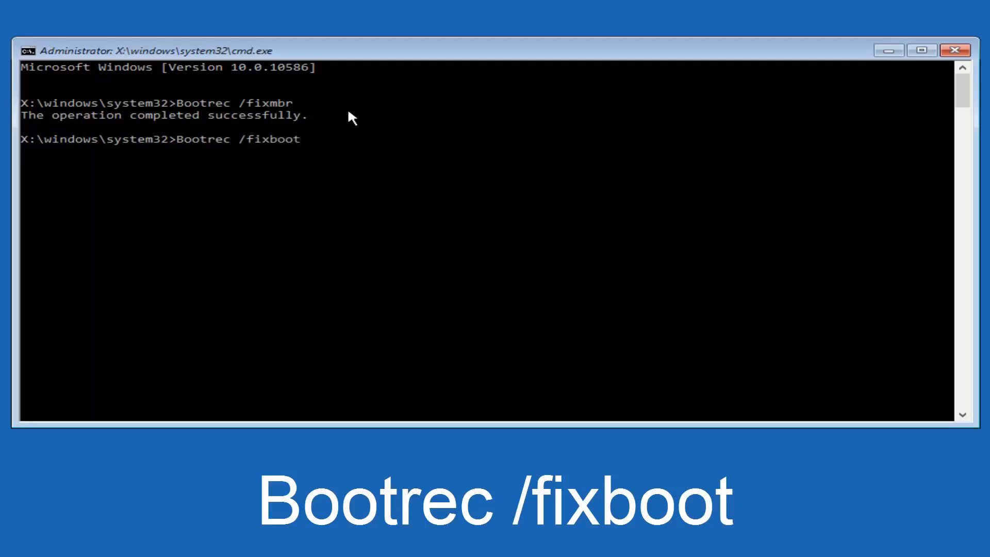
{"action": "mouse_move", "coordinate": [324, 151]}
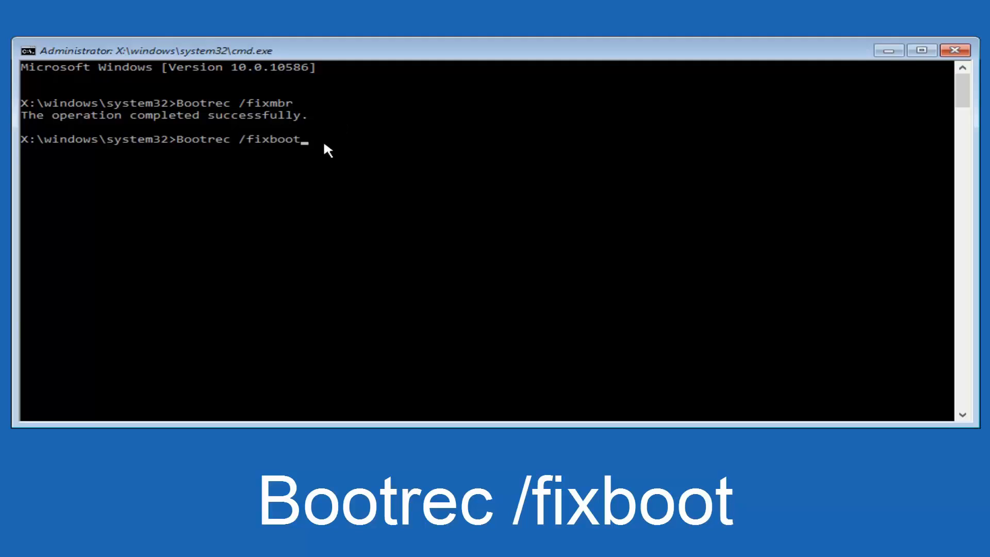
{"action": "key", "text": "Return"}
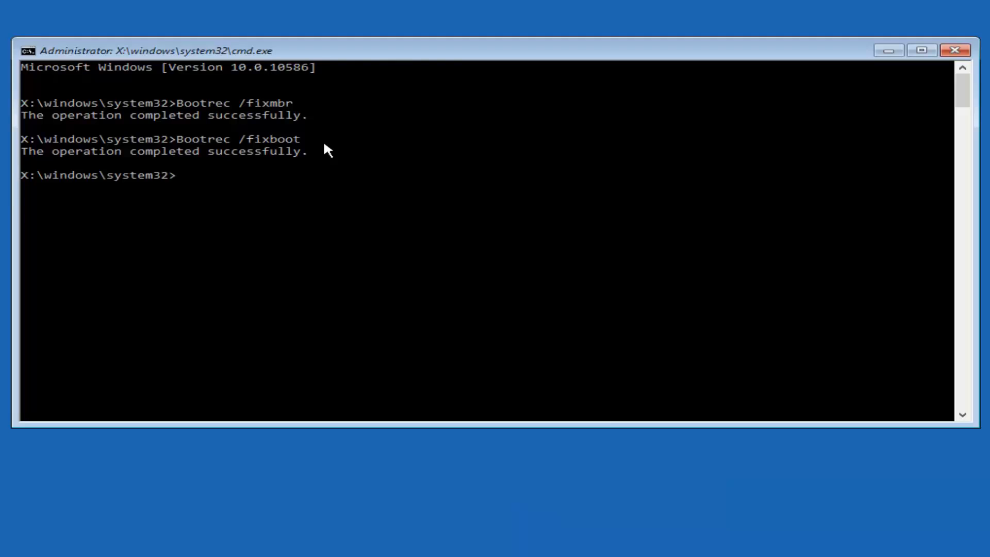
- Enter bcdedit /export c:\bcdbackup to back up the boot configuration data
{"action": "type", "text": "bc"}
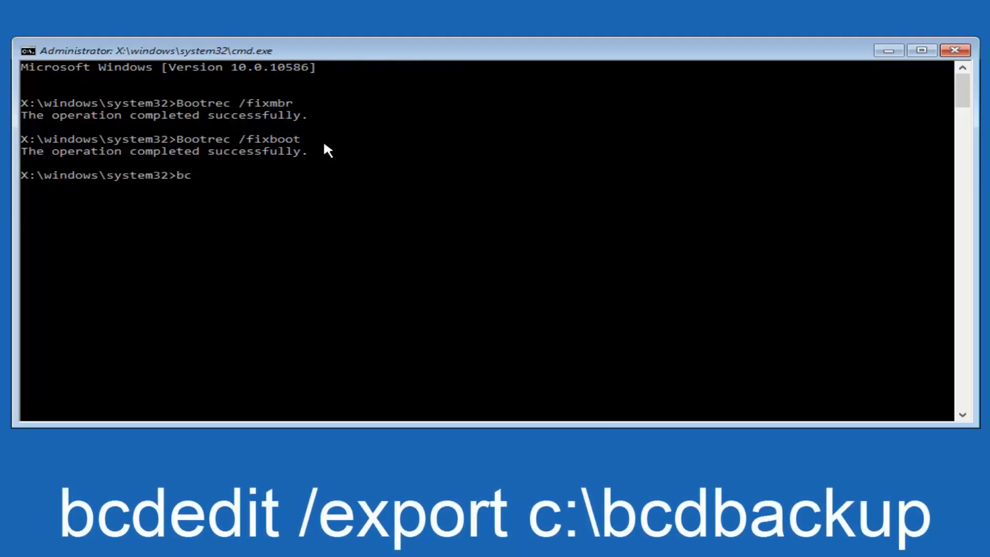
{"action": "type", "text": "d"}
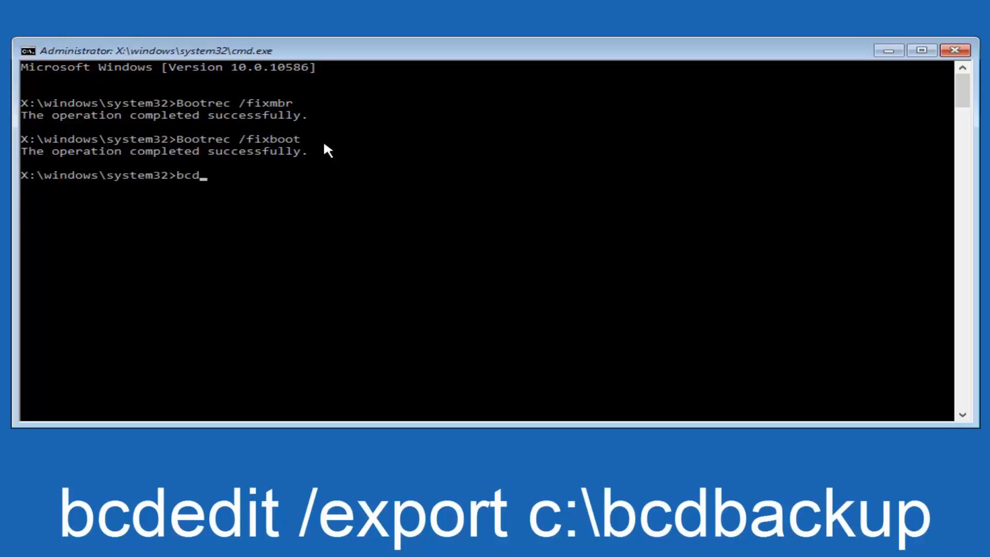
{"action": "type", "text": "edit"}
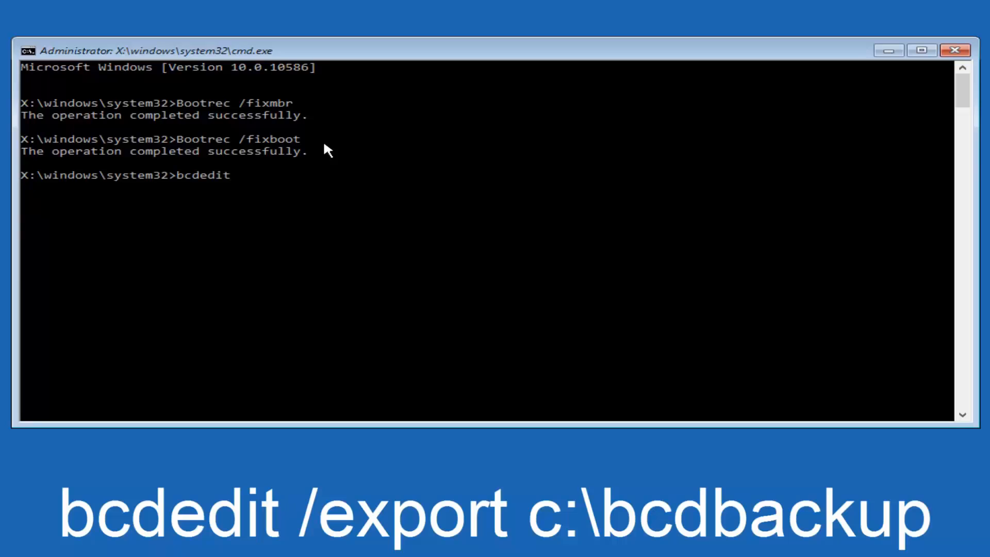
{"action": "type", "text": "/"}
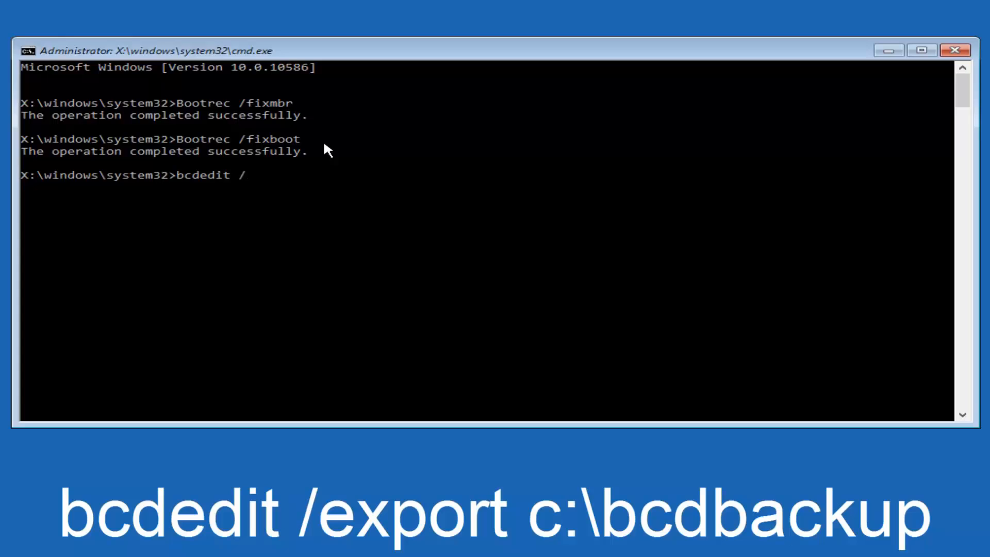
{"action": "type", "text": "export"}
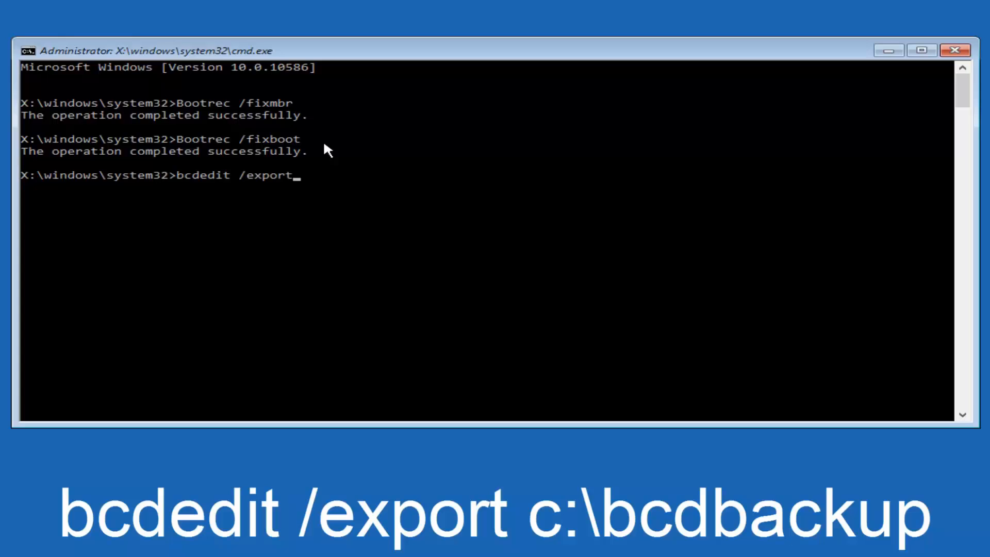
{"action": "type", "text": "c"}
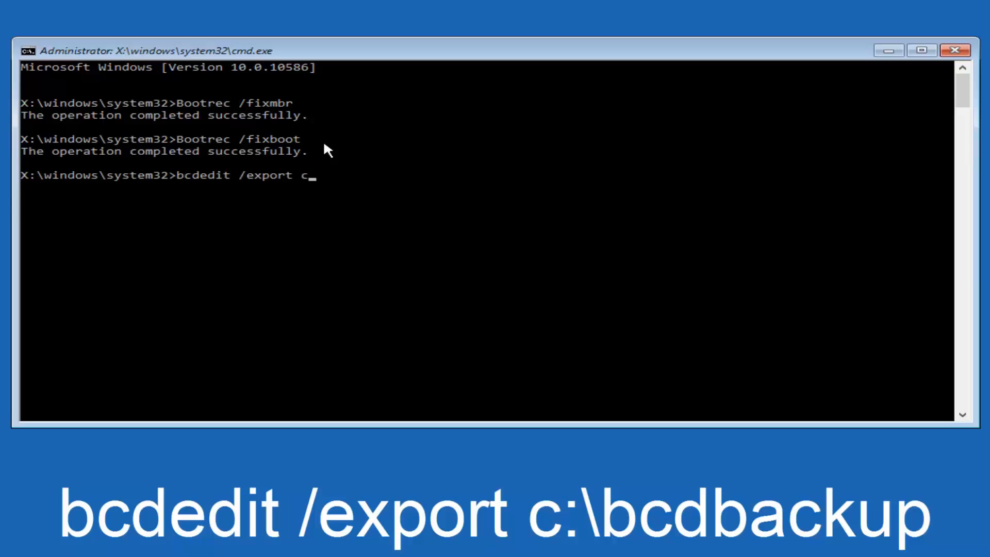
{"action": "type", "text": ":"}
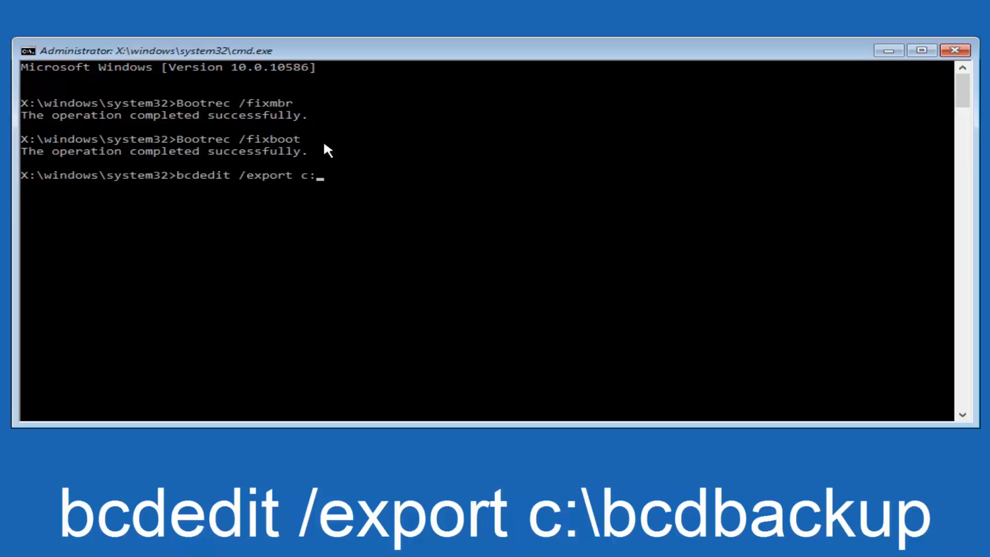
{"action": "type", "text": "\\"}
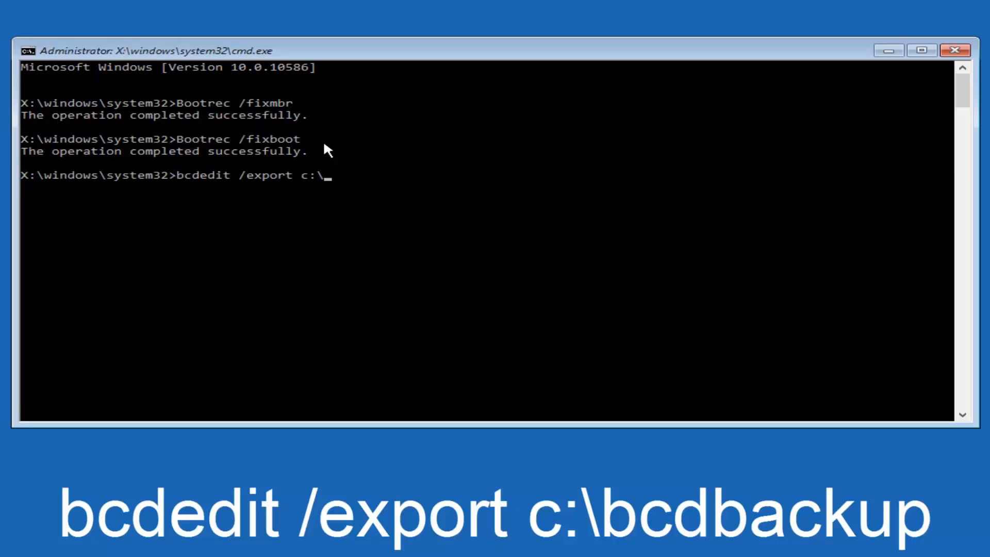
{"action": "type", "text": "bcd"}
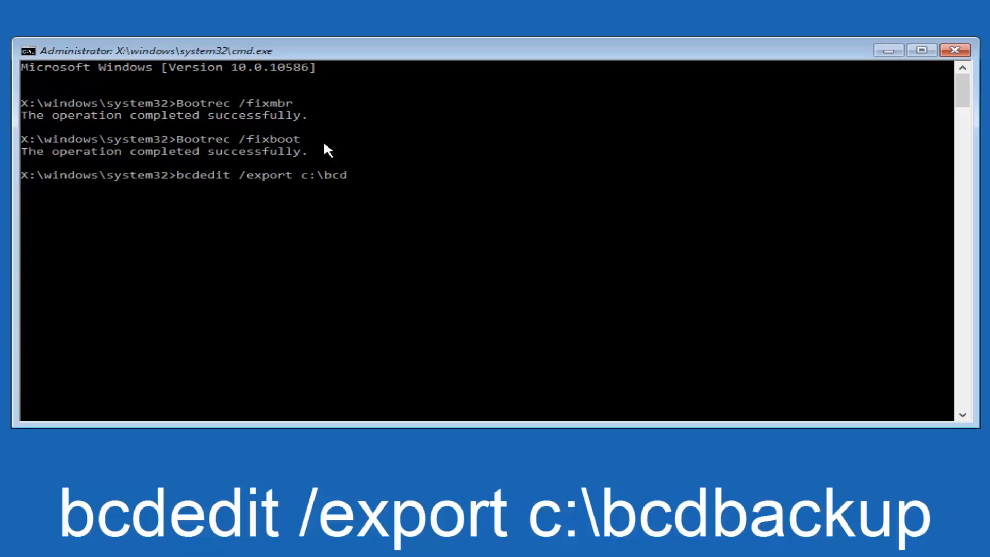
{"action": "type", "text": "back"}
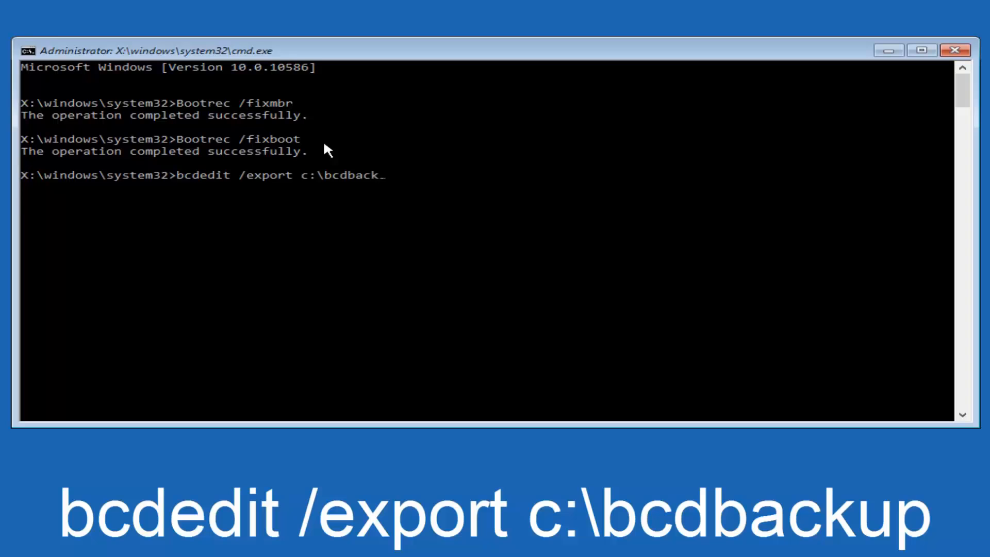
{"action": "type", "text": "up"}
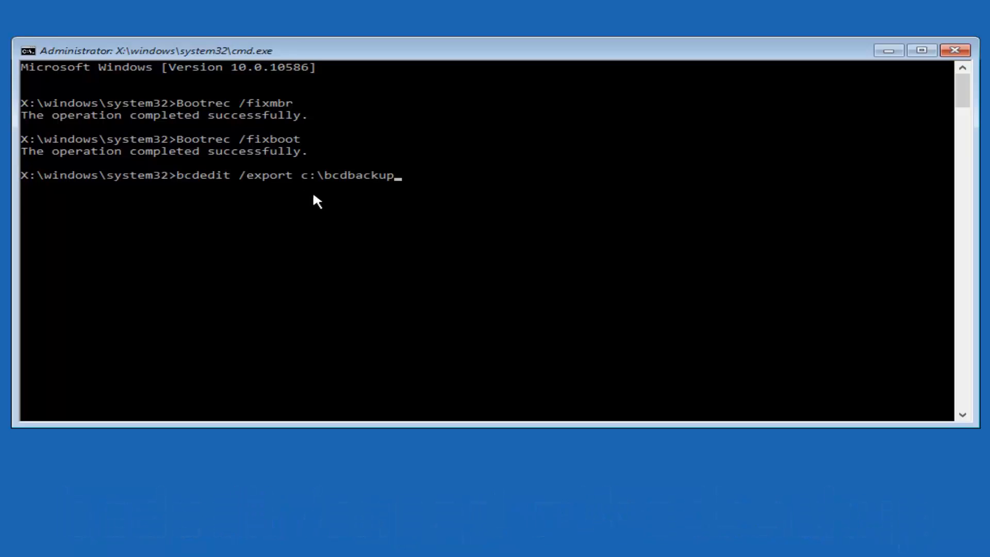
{"action": "mouse_move", "coordinate": [441, 189]}
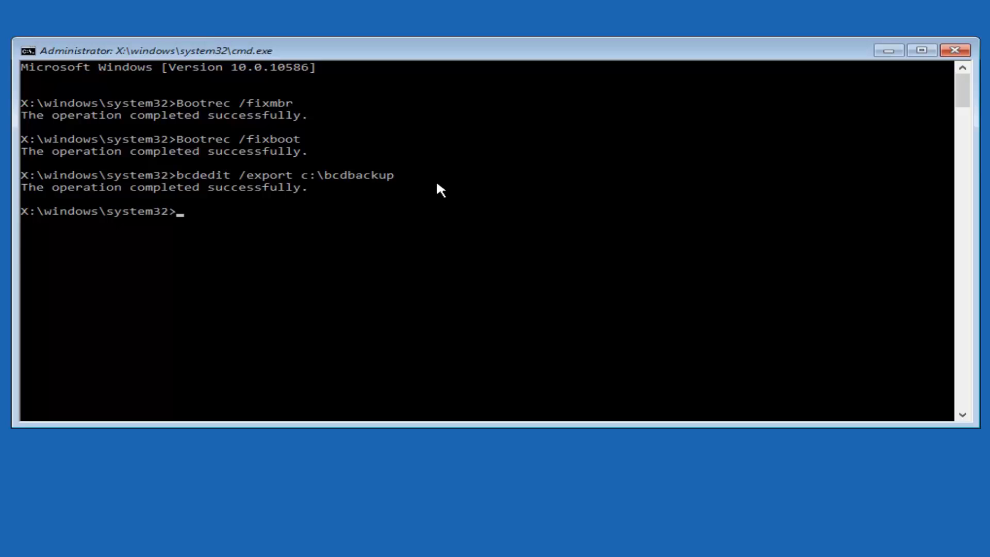
- Run attrib c:\boot\bcd -h -r -s to clear the BCD file's hidden, read-only and system attributes
{"action": "type", "text": "a"}
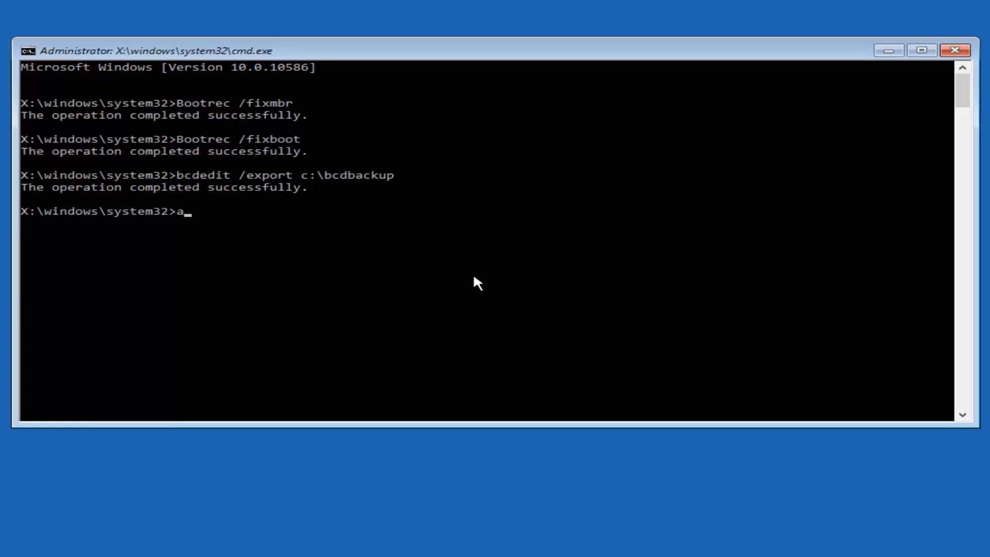
{"action": "type", "text": "ttri"}
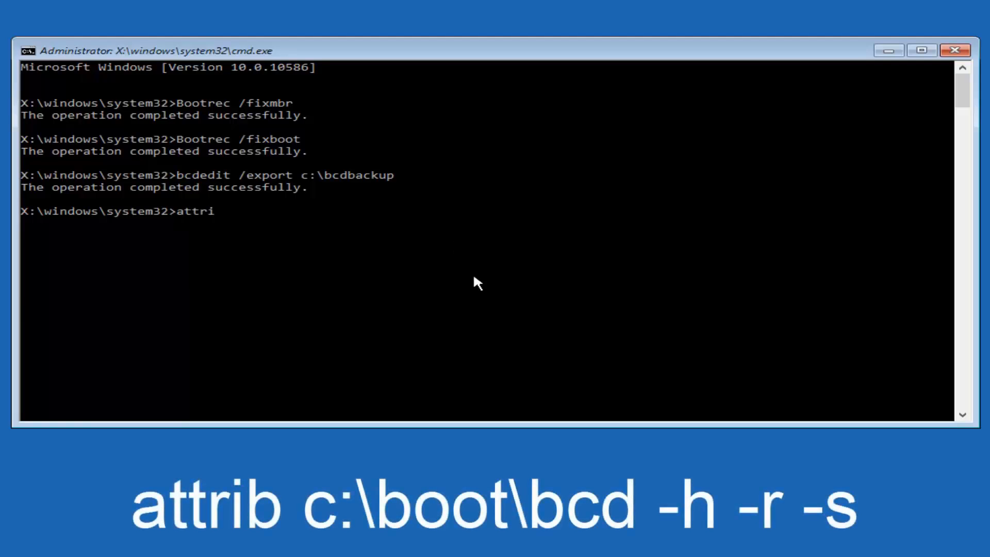
{"action": "type", "text": "b"}
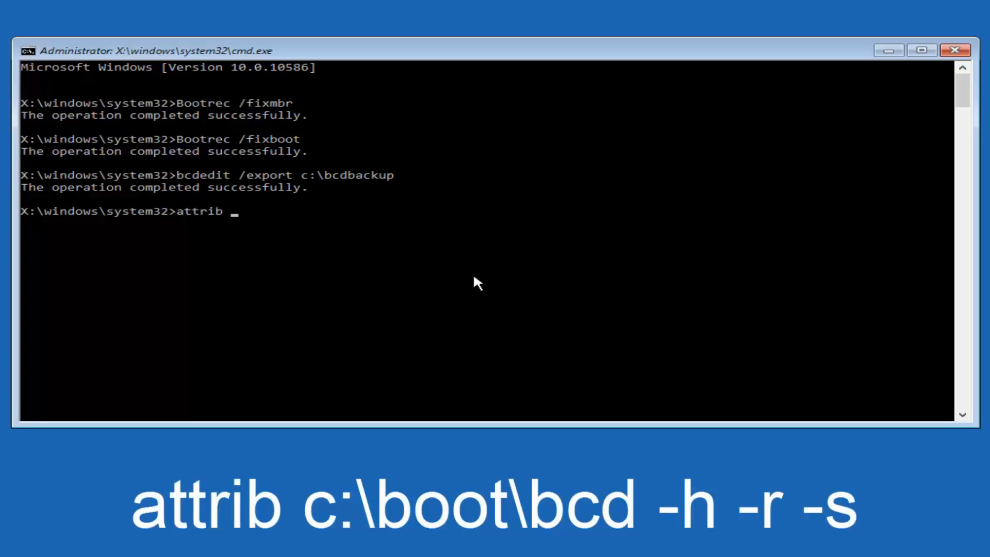
{"action": "type", "text": "c"}
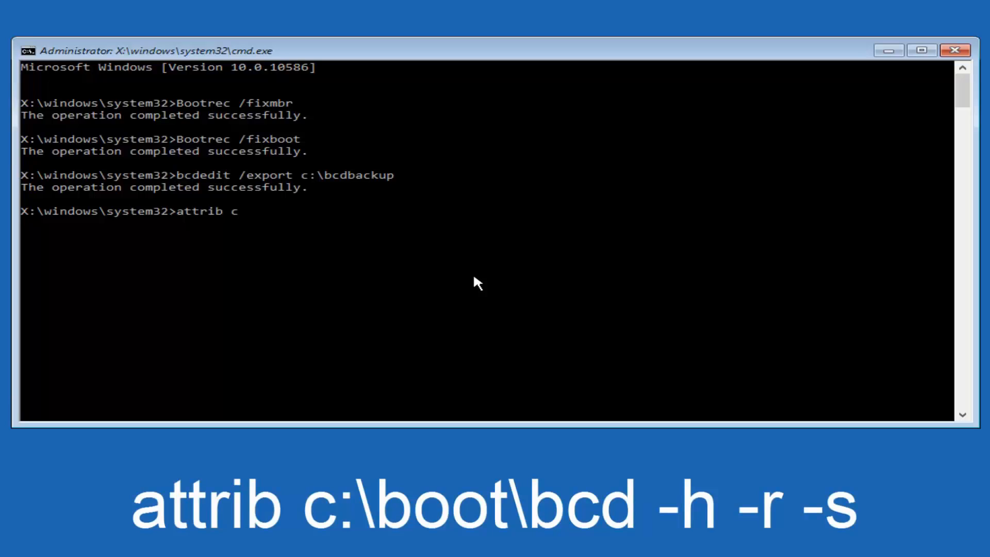
{"action": "type", "text": ":"}
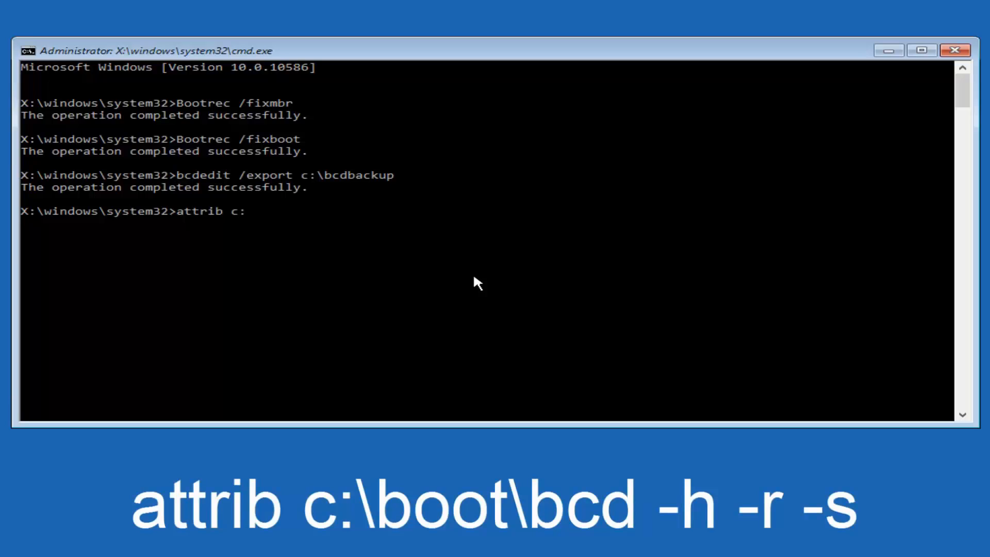
{"action": "type", "text": "\\boot"}
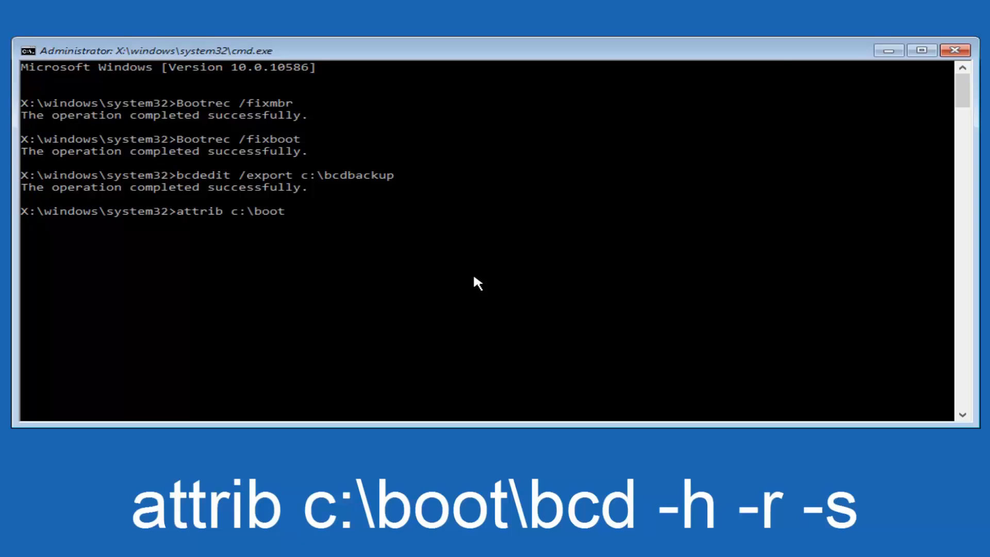
{"action": "type", "text": "\\"}
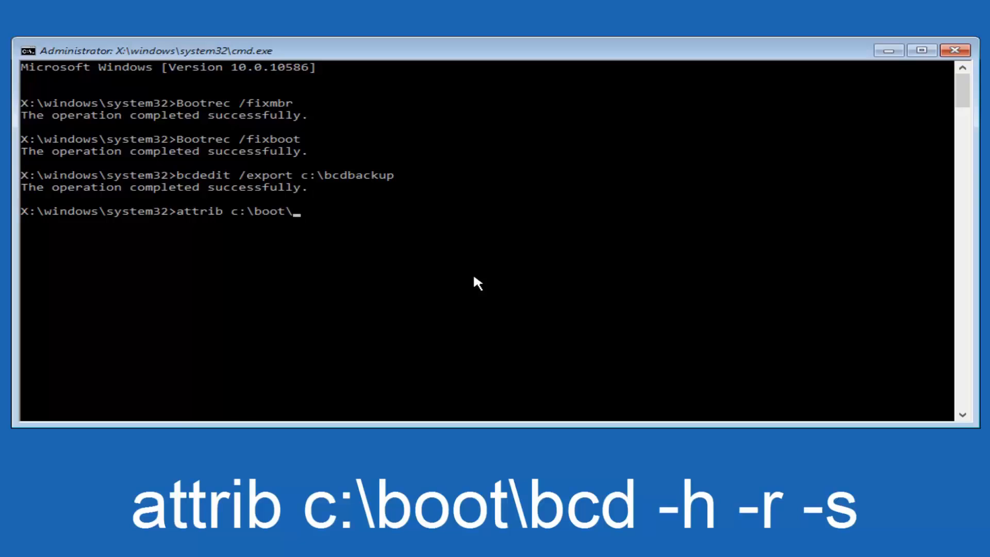
{"action": "type", "text": "bcd -"}
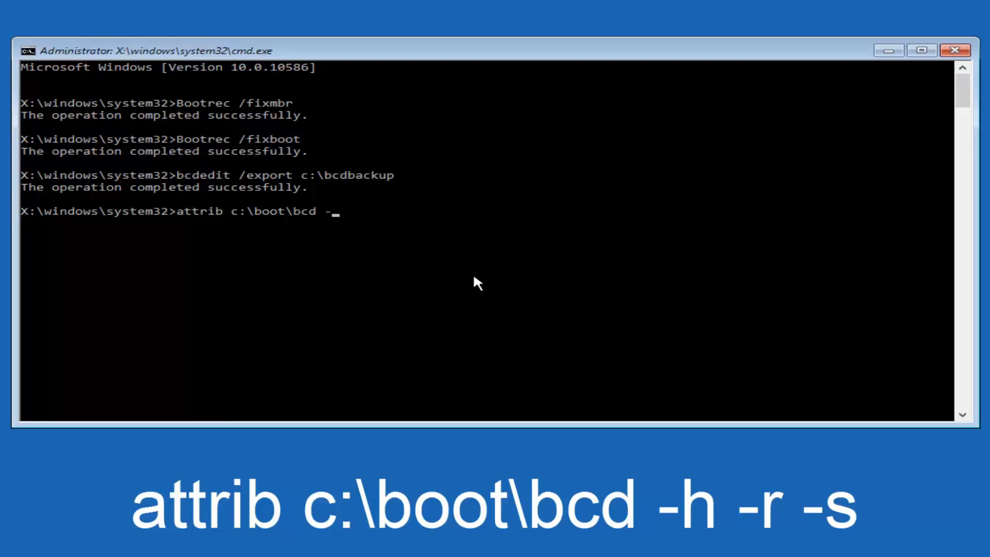
{"action": "type", "text": "h"}
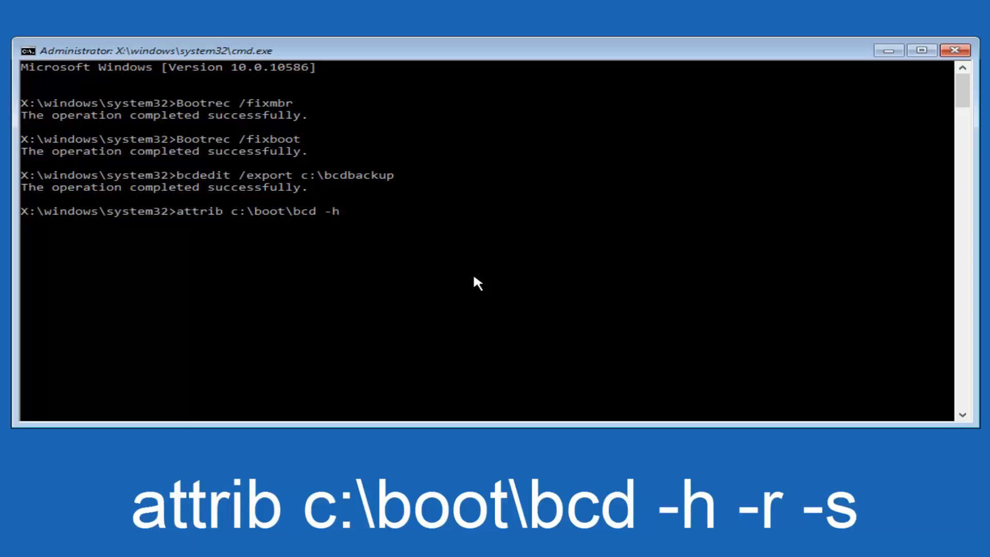
{"action": "type", "text": "-r"}
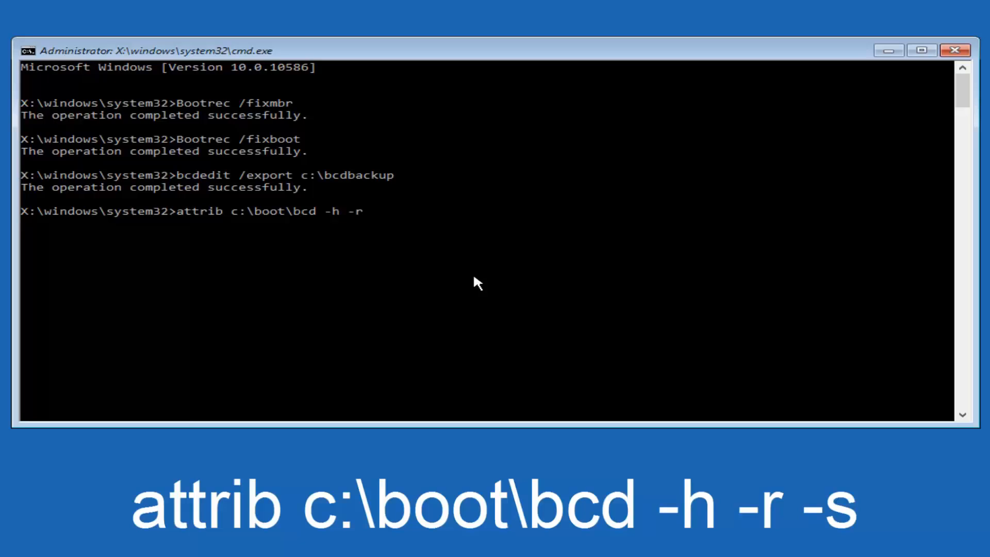
{"action": "type", "text": "-s"}
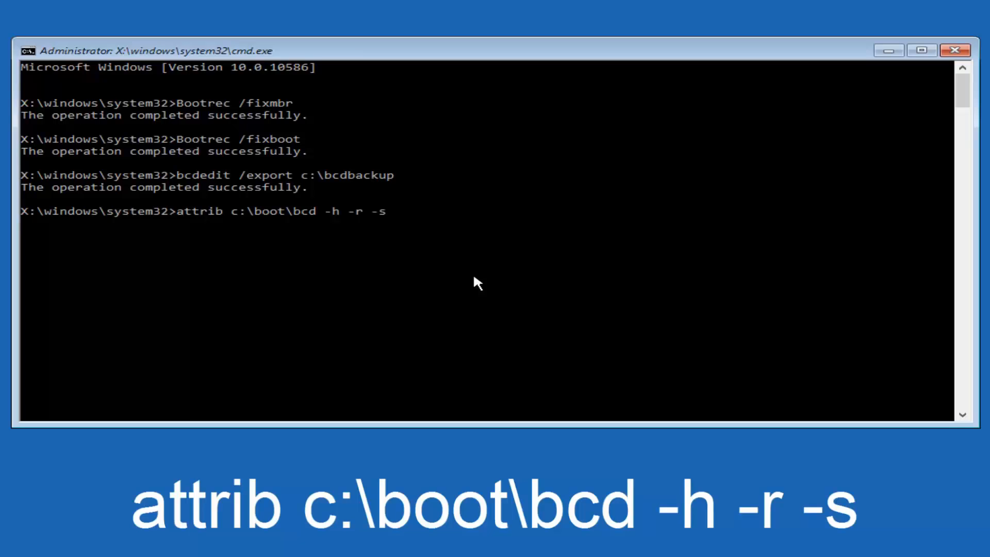
{"action": "key", "text": "Return"}
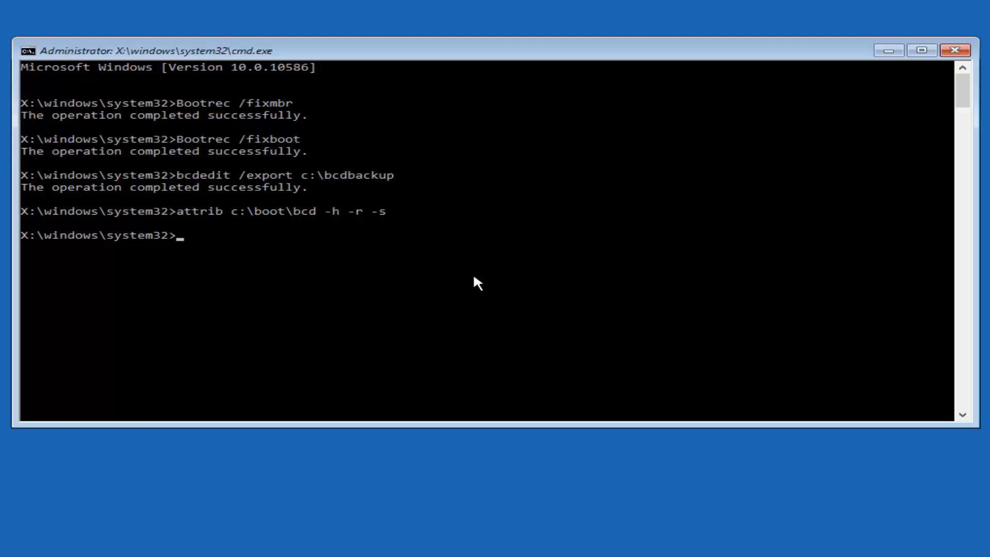
- Run ren c:\boot\bcd bcd.old to rename the old boot configuration file
{"action": "type", "text": "ren"}
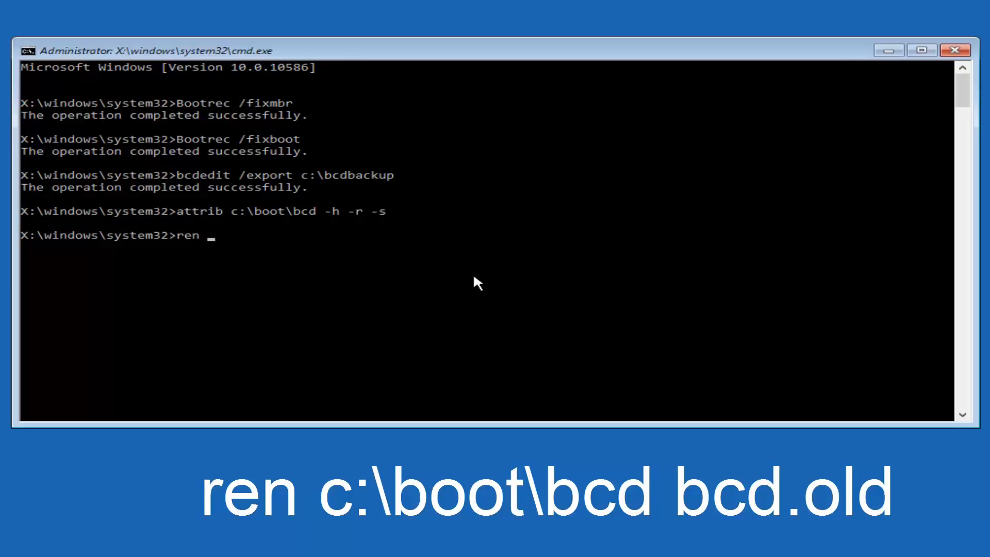
{"action": "type", "text": "c"}
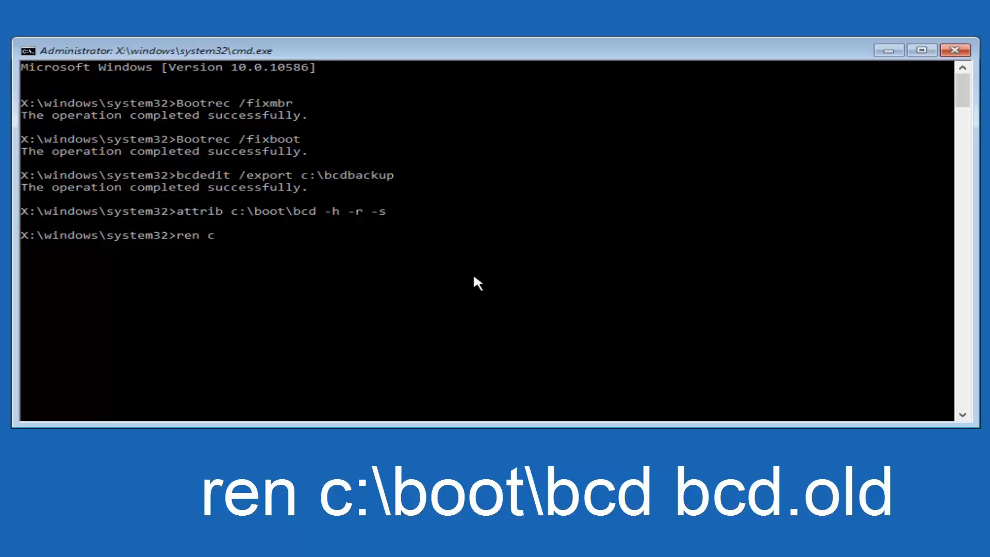
{"action": "type", "text": ":"}
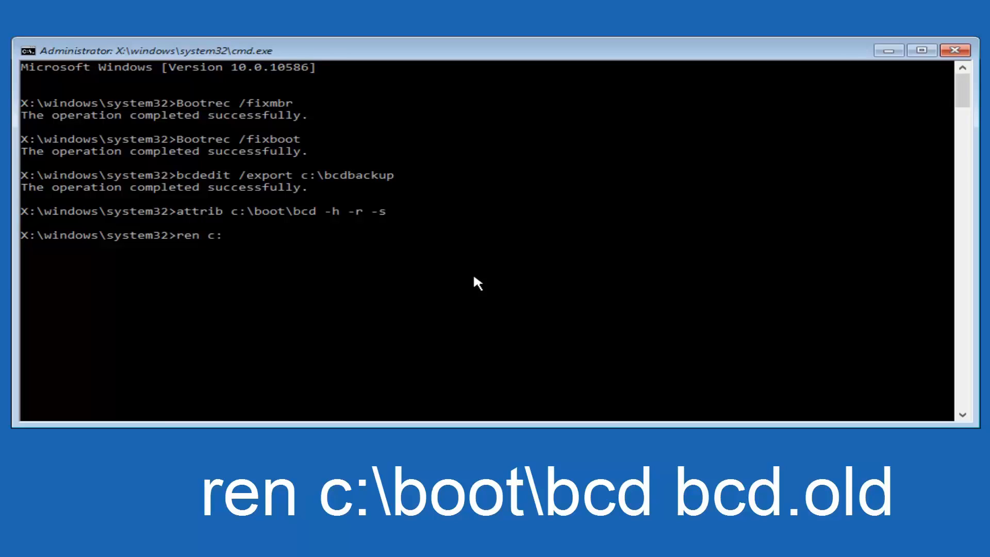
{"action": "type", "text": "\\boot"}
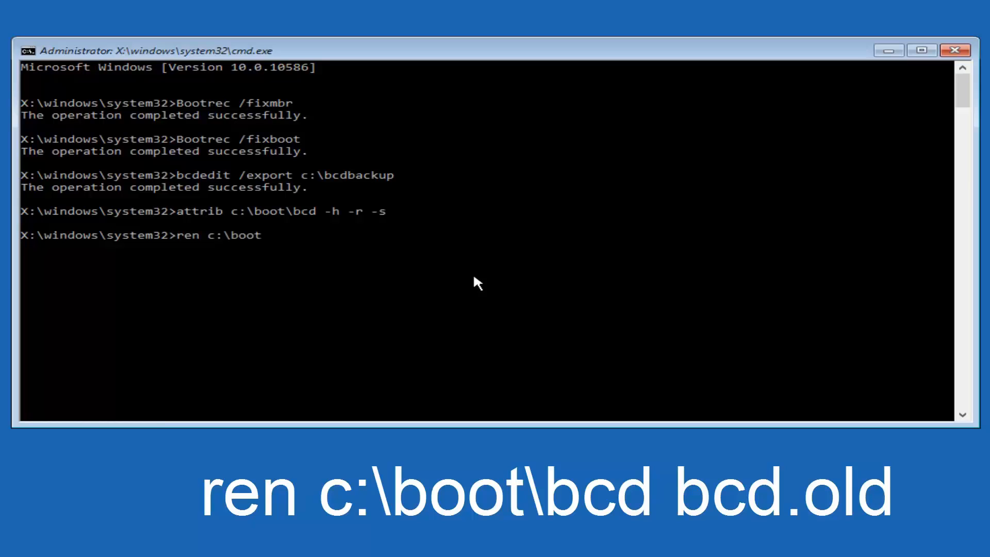
{"action": "type", "text": "\\"}
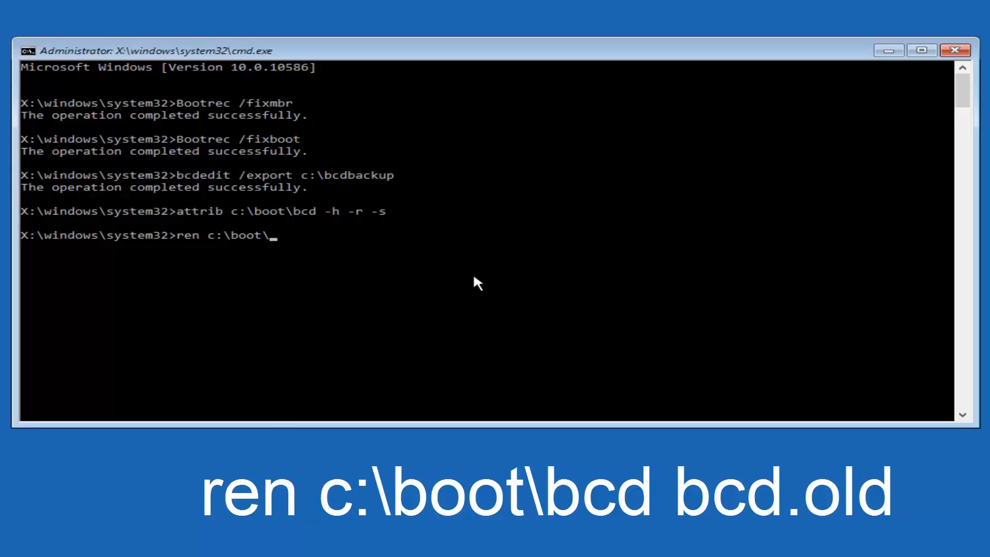
{"action": "type", "text": "bcd"}
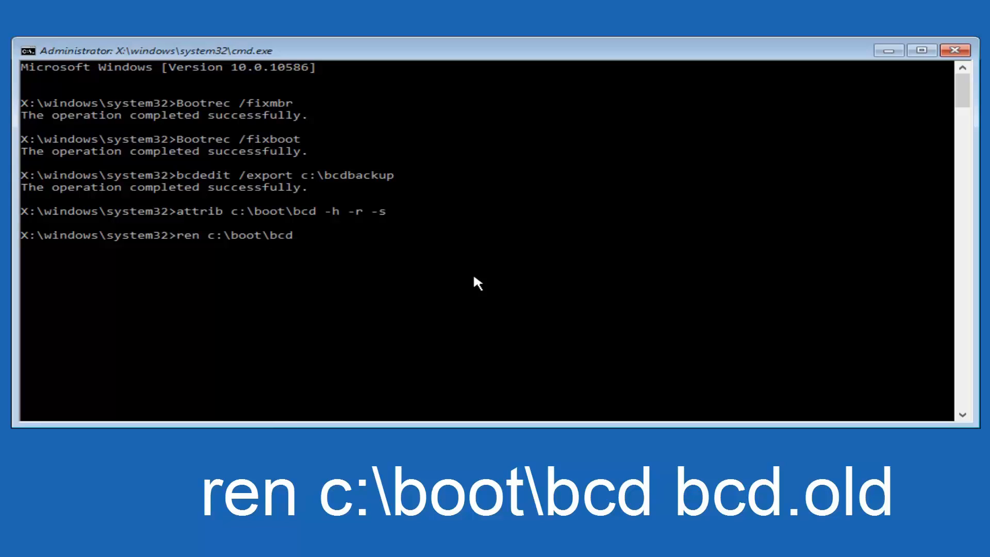
{"action": "type", "text": "bcd.okl"}
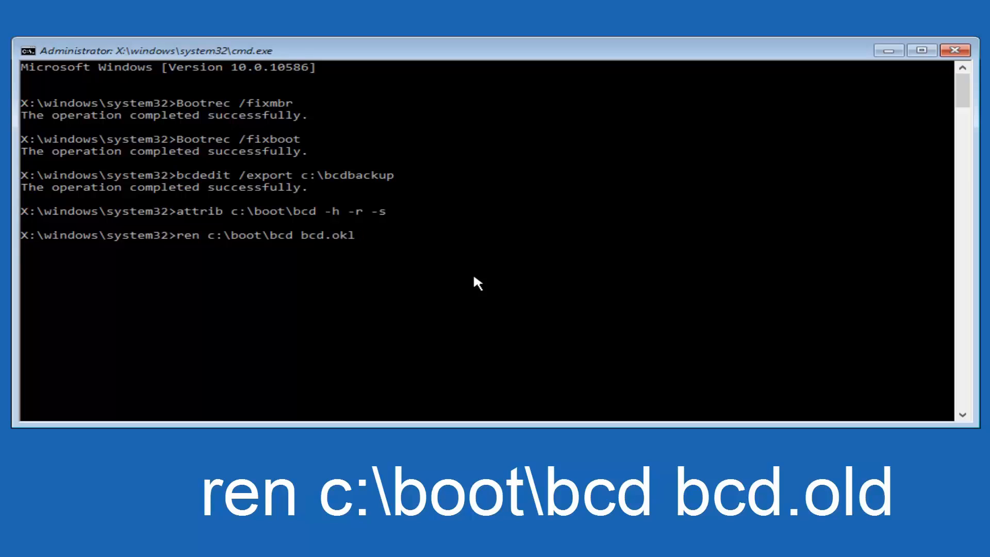
{"action": "type", "text": "d"}
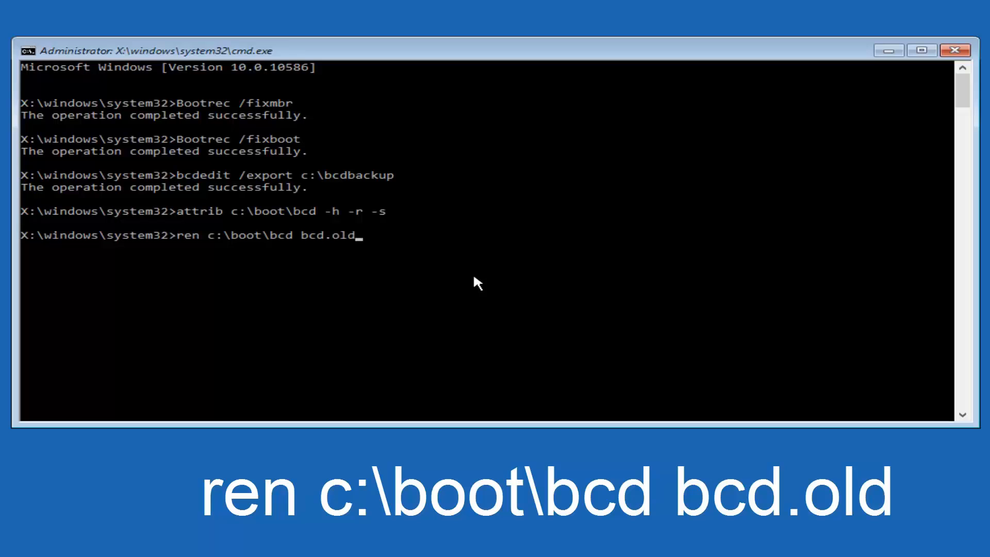
{"action": "key", "text": "Return"}
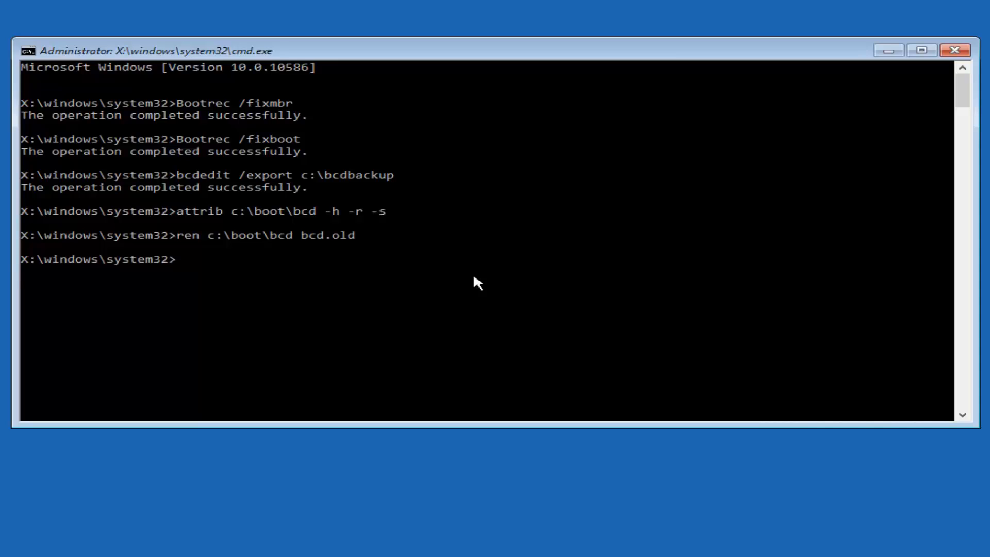
- Run bootrec /rebuildbcd to scan the disks and rebuild the boot configuration data
{"action": "type", "text": "b"}
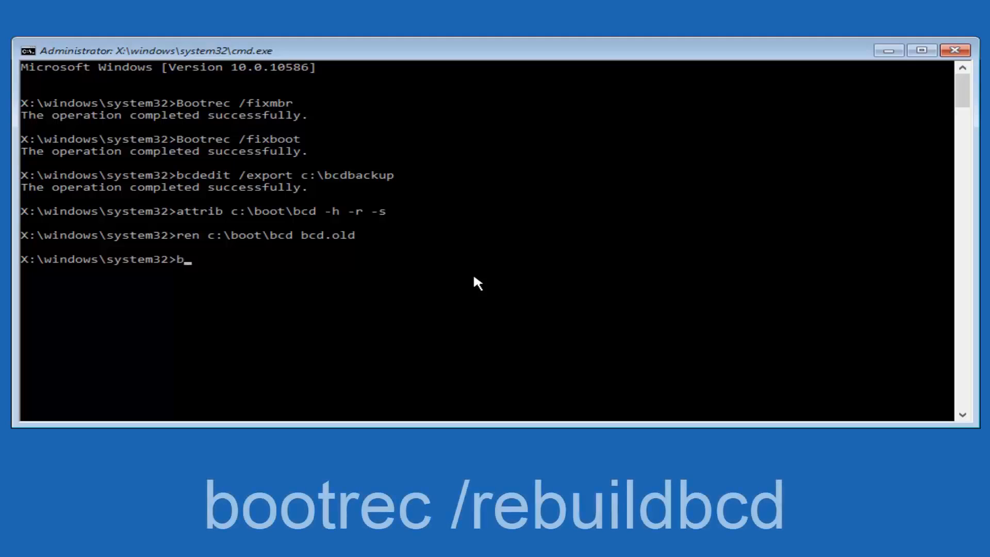
{"action": "type", "text": "ootr"}
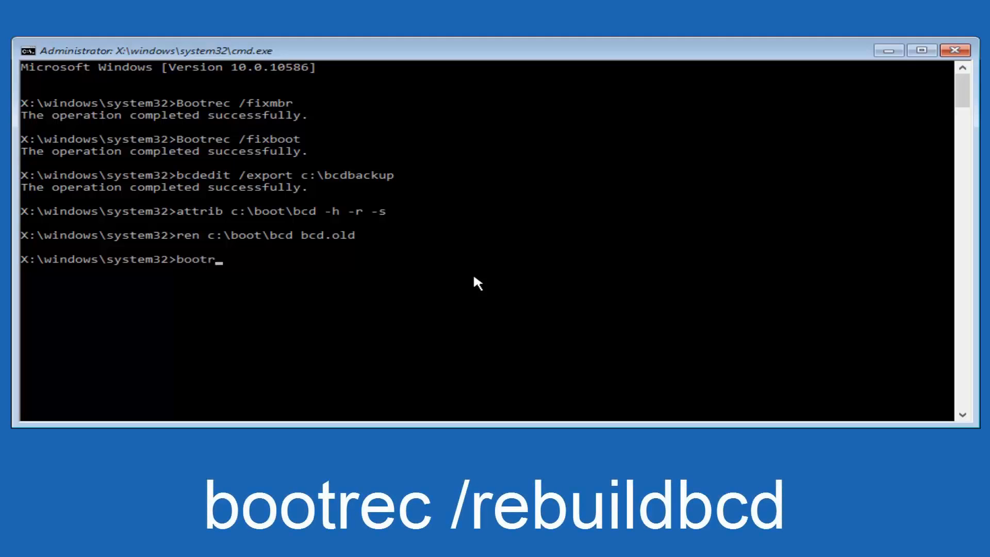
{"action": "type", "text": "ec"}
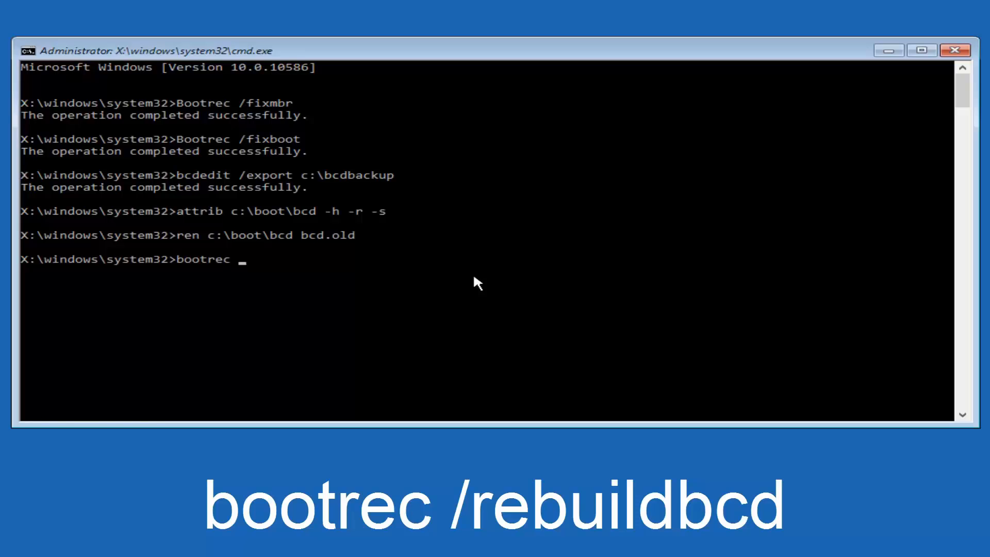
{"action": "type", "text": "/"}
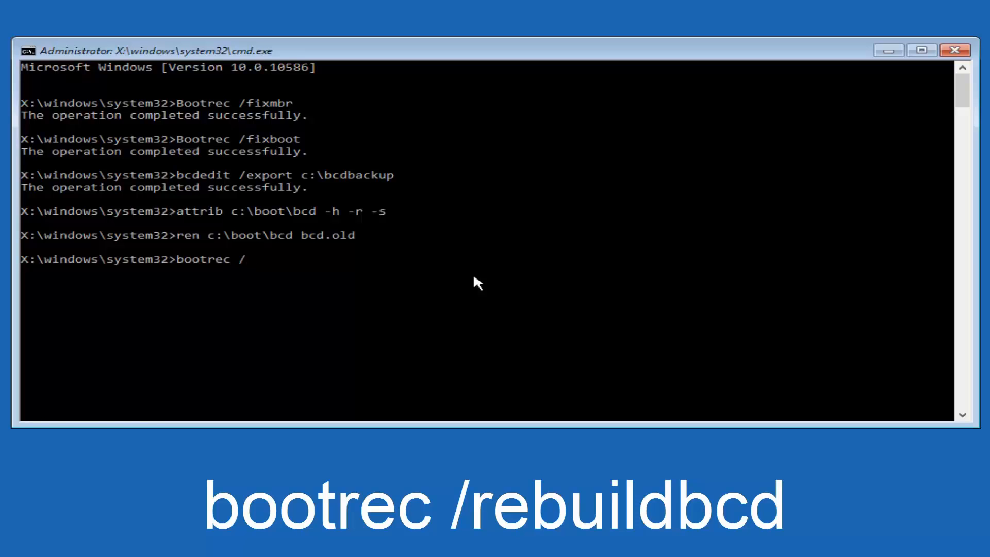
{"action": "type", "text": "rebuil"}
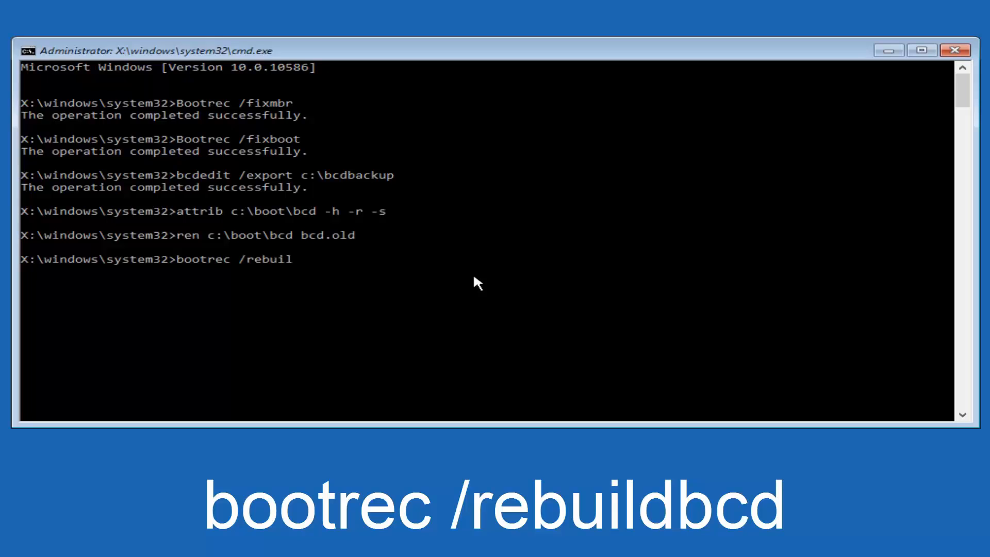
{"action": "type", "text": "dbcd"}
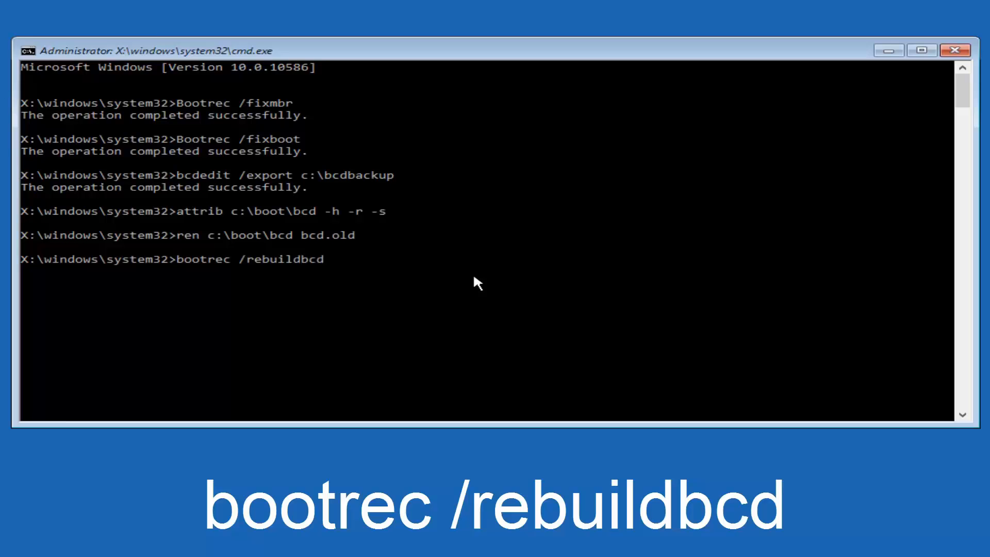
{"action": "key", "text": "Return"}
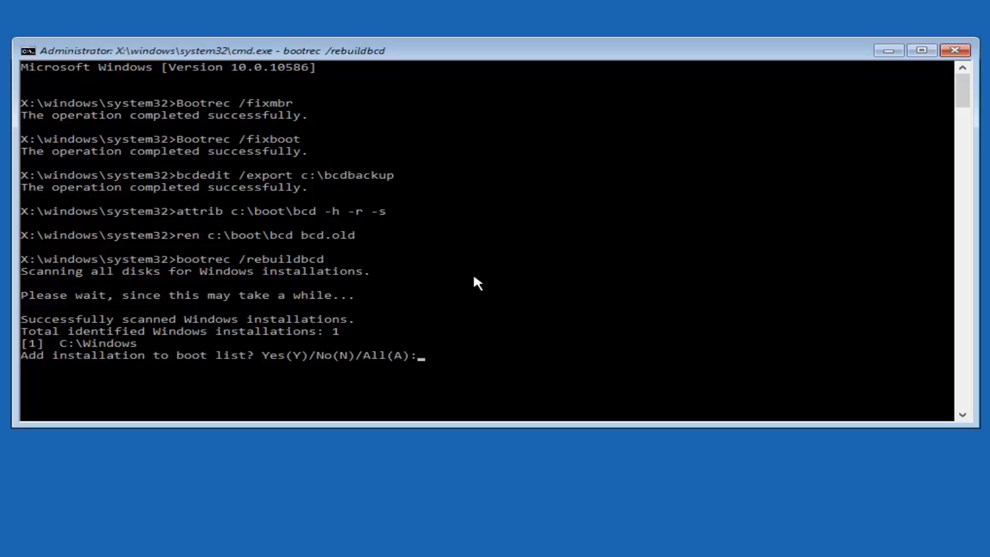
- Answer Y to add the found C:\Windows installation to the boot list
{"action": "type", "text": "Y"}
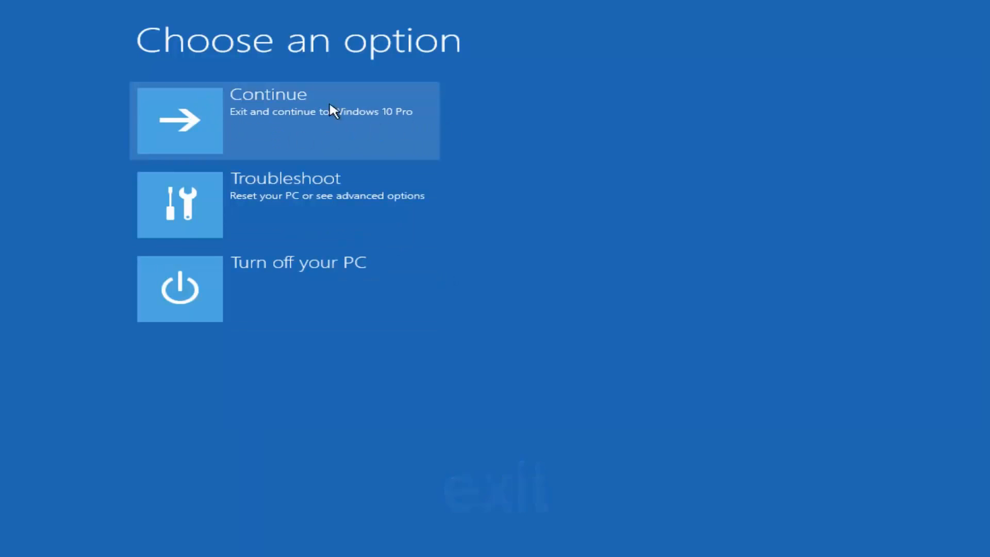
{"action": "mouse_move", "coordinate": [270, 130]}
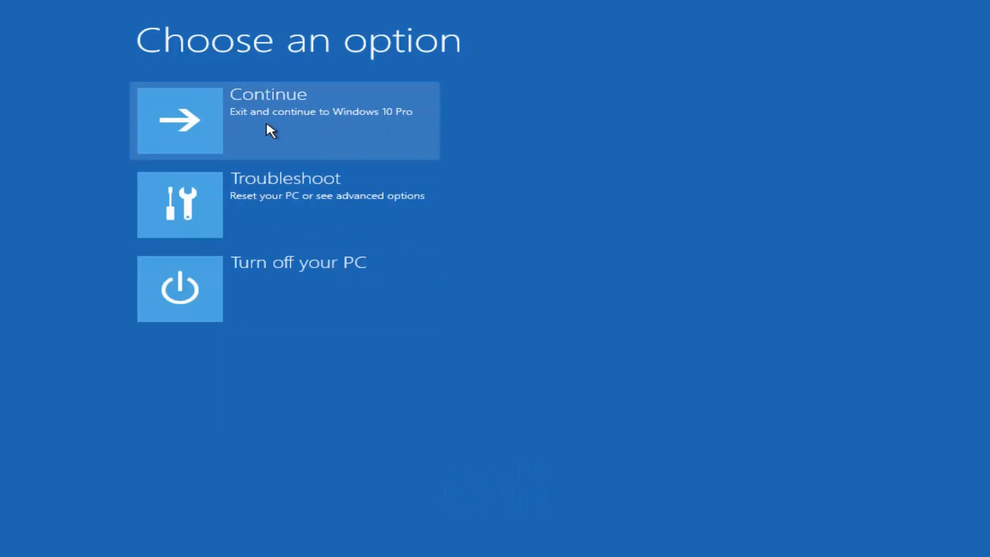